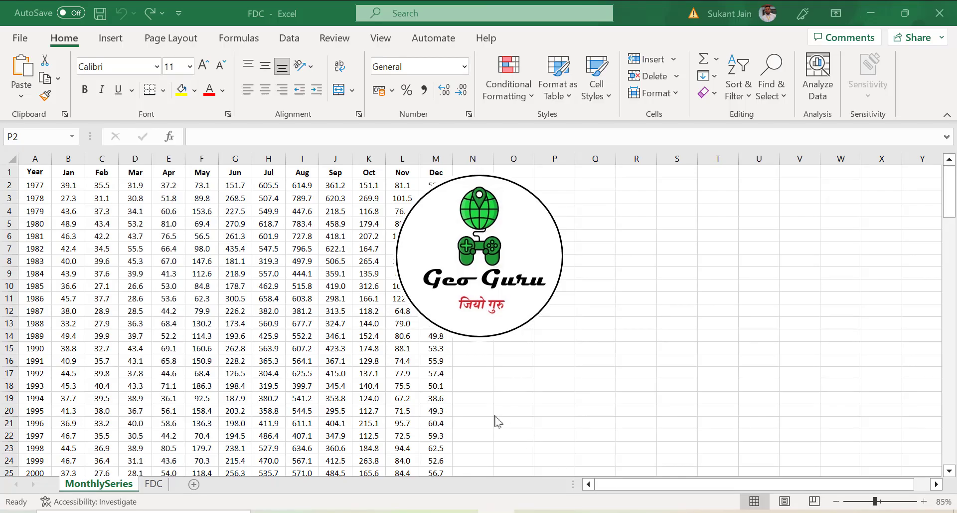
Step: Enter =TOCOL(B2:M39) in O2 to stack all monthly flows into one column
{"action": "left_click", "coordinate": [554, 185]}
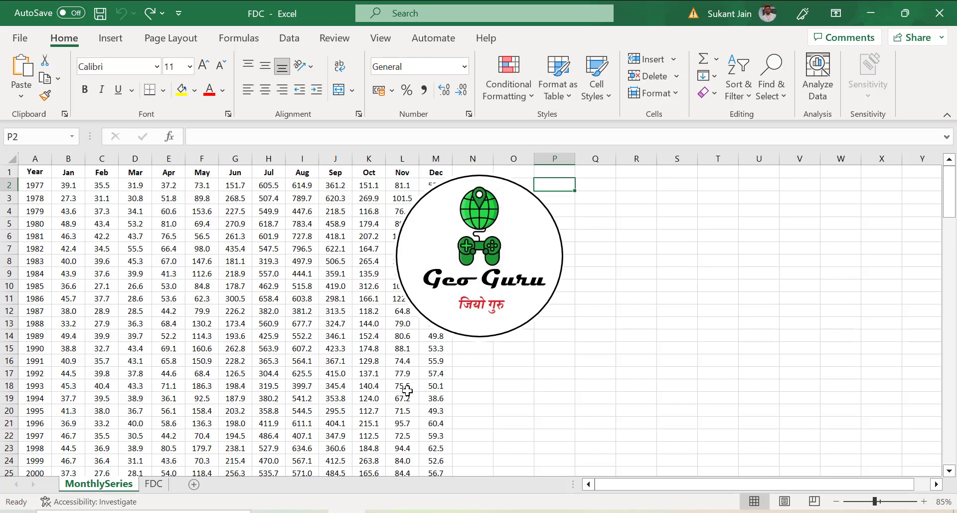
{"action": "mouse_move", "coordinate": [223, 265]}
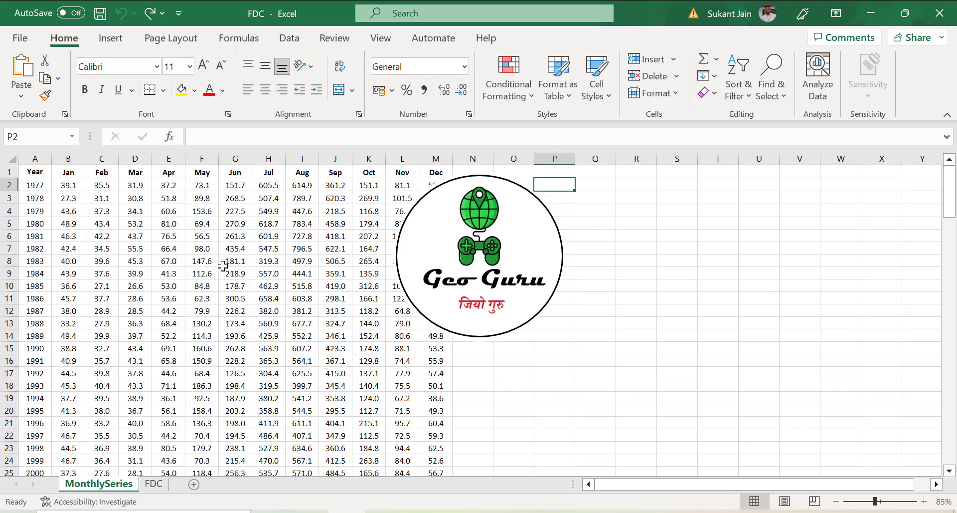
{"action": "mouse_move", "coordinate": [33, 185]}
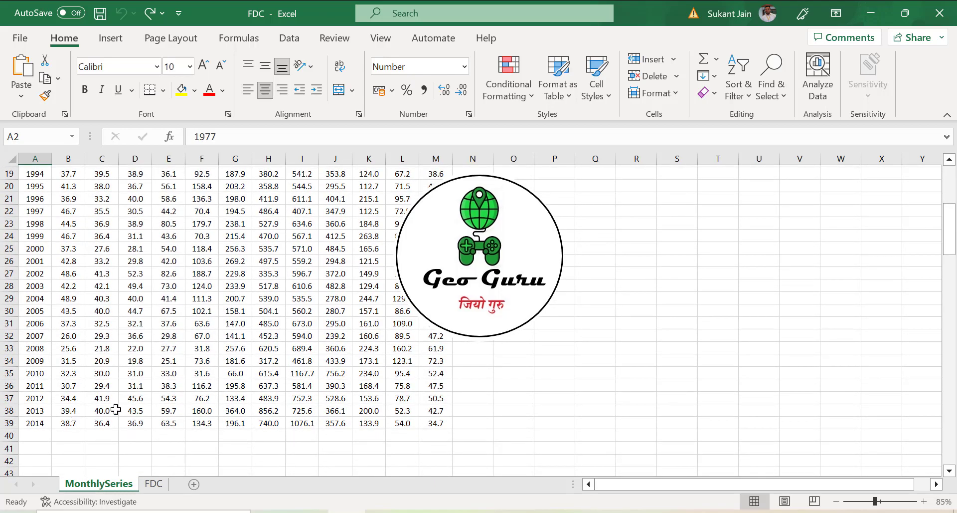
{"action": "scroll", "scroll_direction": "up", "scroll_amount": 3}
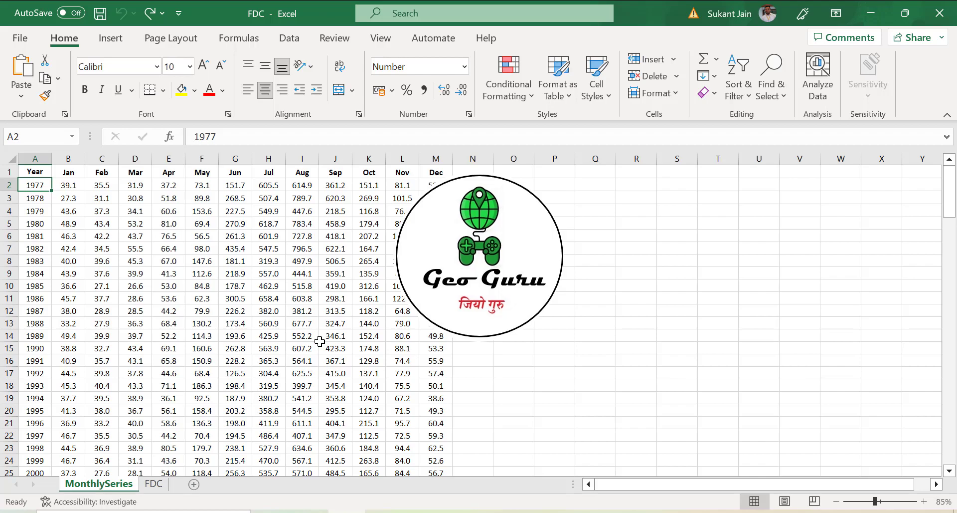
{"action": "mouse_move", "coordinate": [419, 421]}
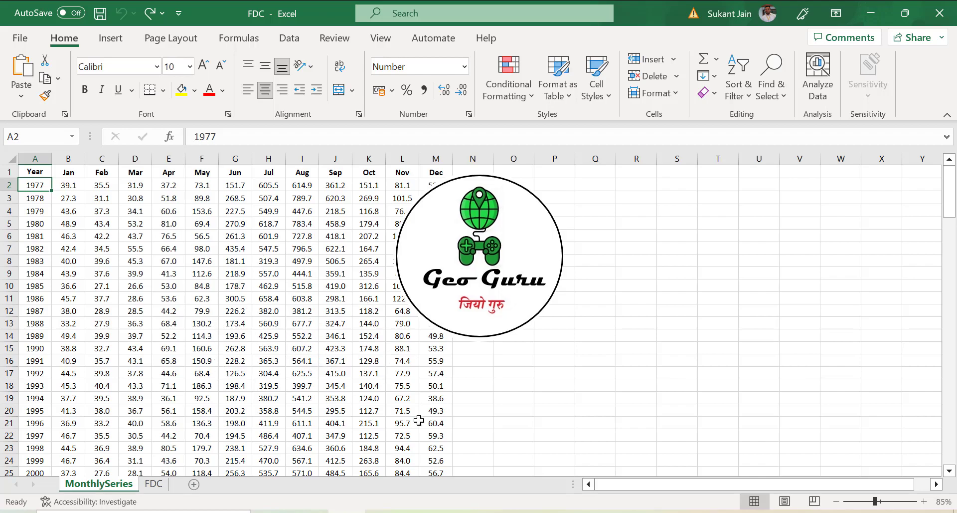
{"action": "mouse_move", "coordinate": [394, 395]}
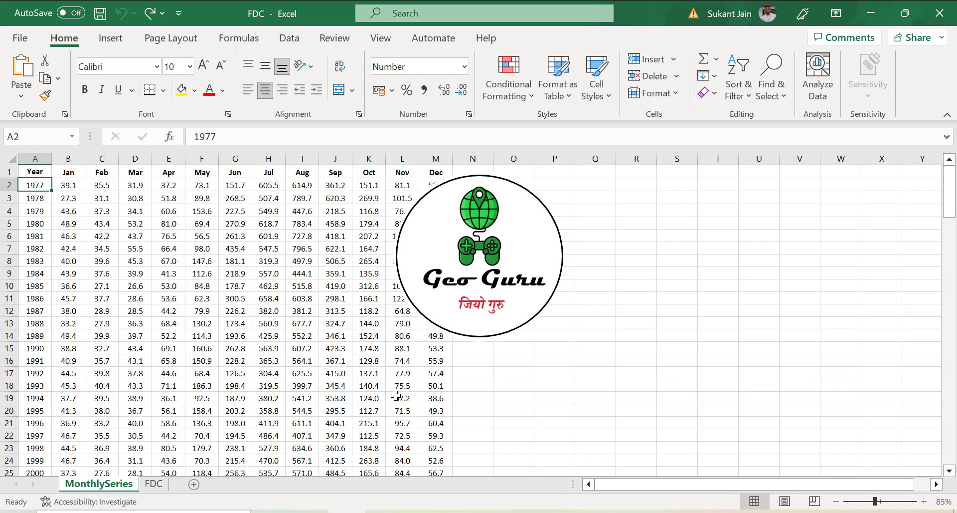
{"action": "mouse_move", "coordinate": [390, 368]}
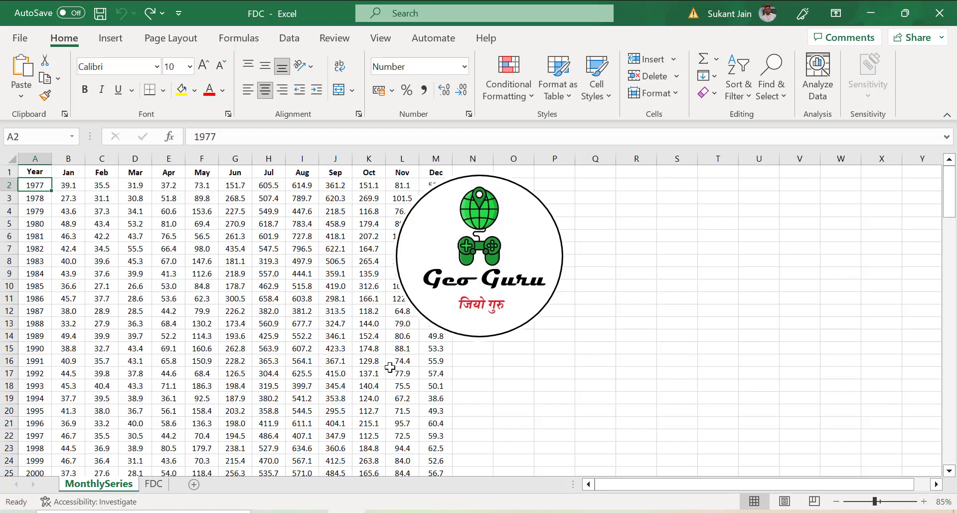
{"action": "left_click", "coordinate": [513, 158]}
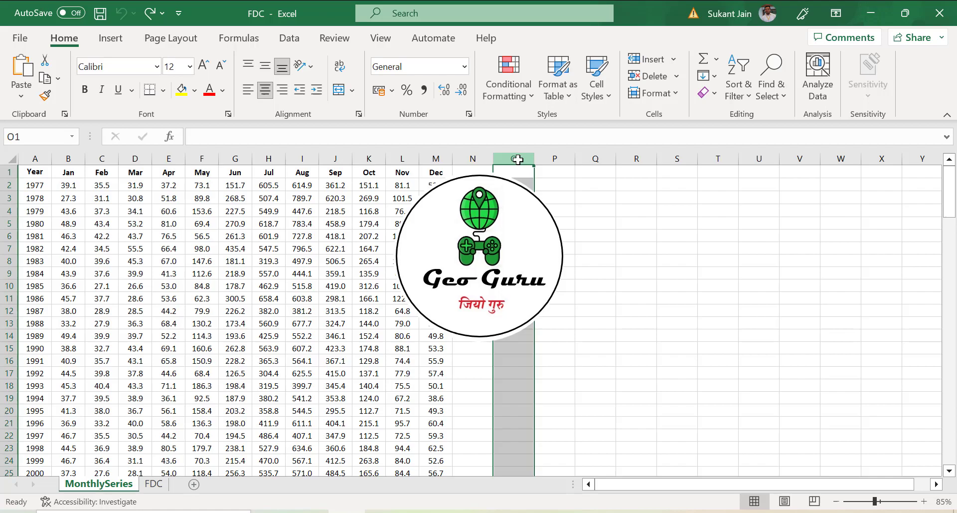
{"action": "left_click", "coordinate": [514, 185]}
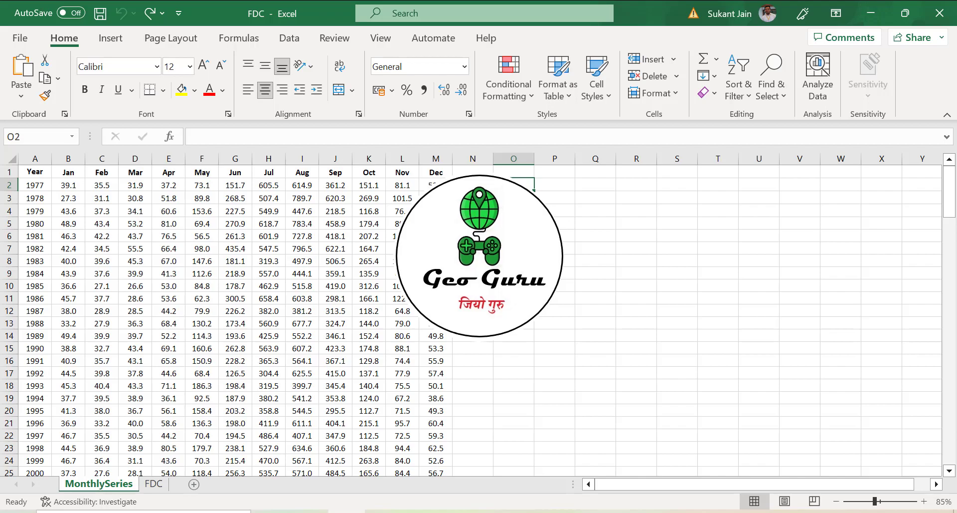
{"action": "scroll", "scroll_direction": "down", "scroll_amount": 3}
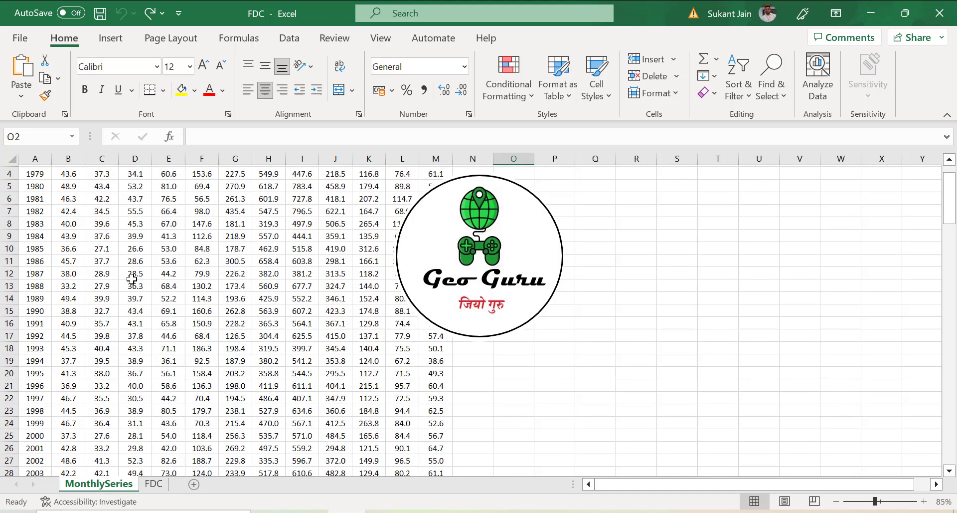
{"action": "scroll", "scroll_direction": "up", "scroll_amount": 3}
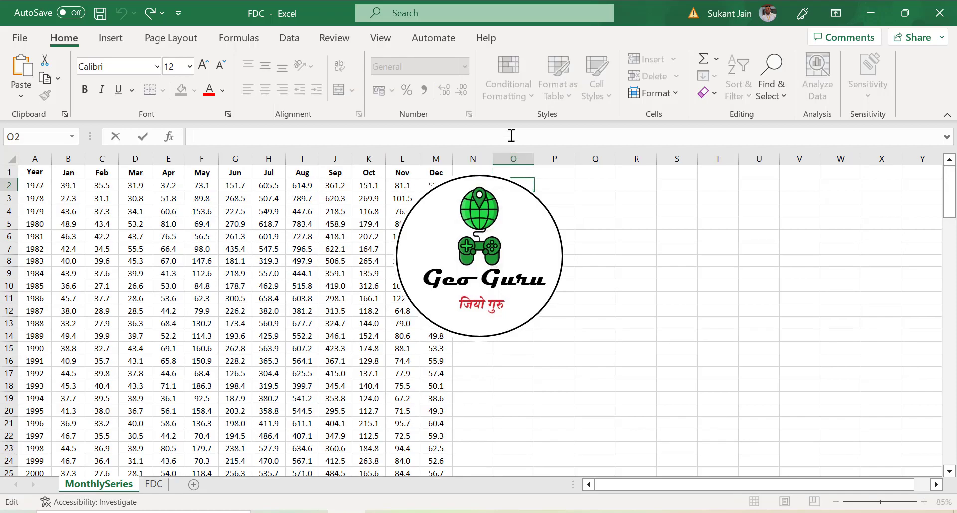
{"action": "type", "text": "=to"}
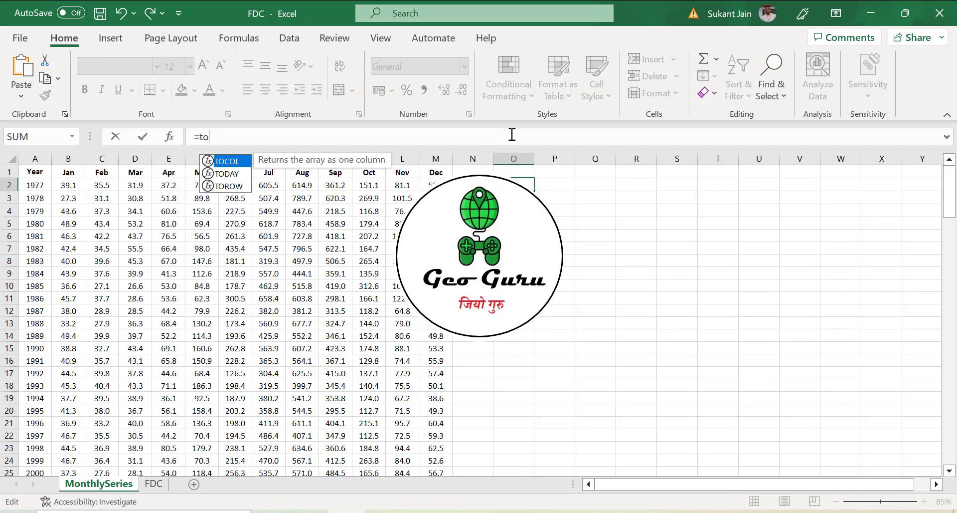
{"action": "type", "text": "col"}
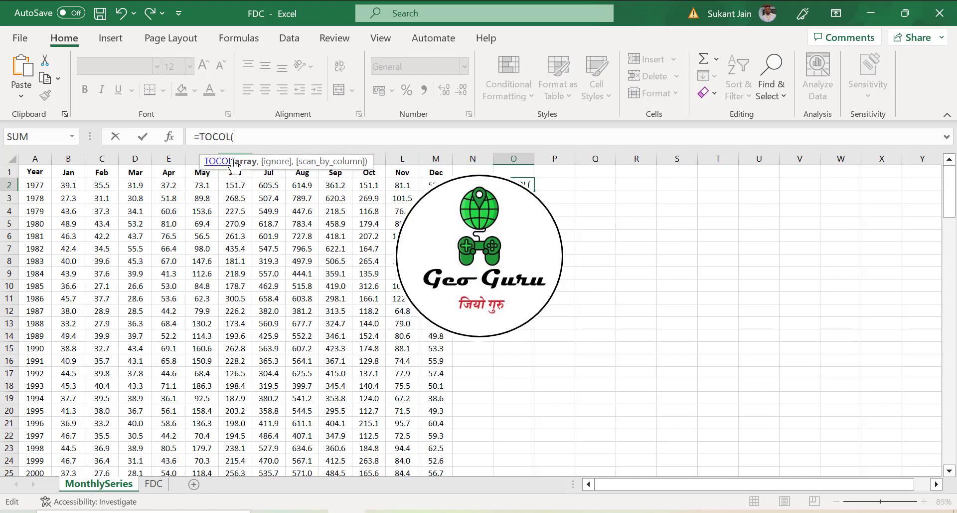
{"action": "left_click", "coordinate": [68, 185]}
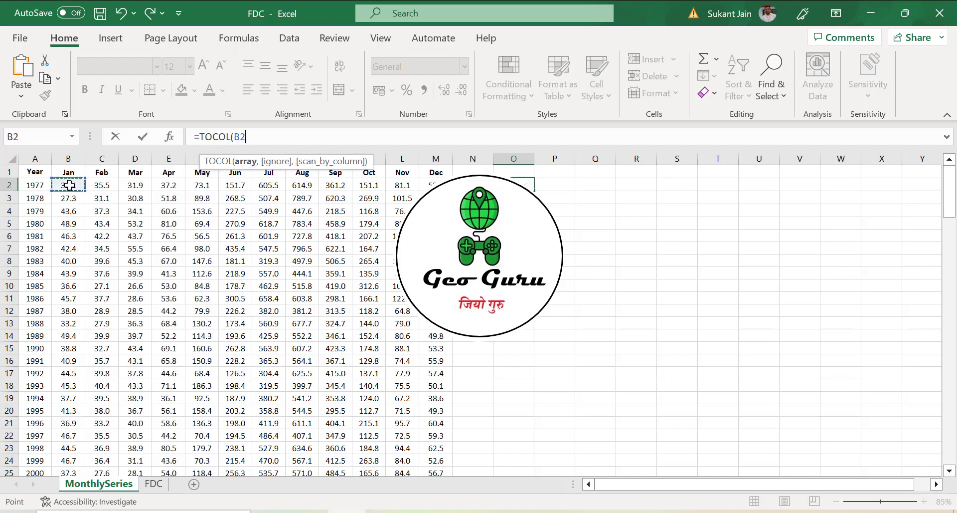
{"action": "left_click_drag", "start_coordinate": [68, 185], "coordinate": [435, 445]}
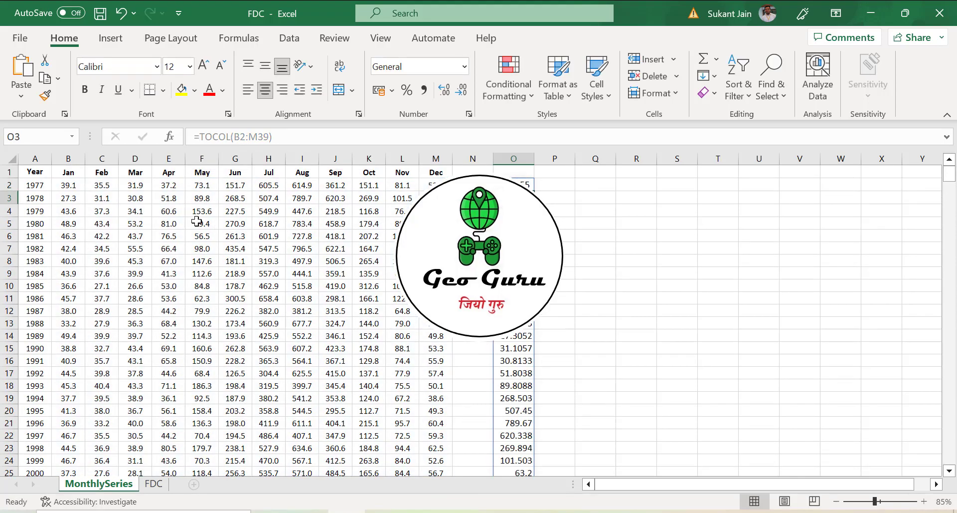
Step: Check the stacked flows in column O against the source flow table
{"action": "left_click", "coordinate": [68, 184]}
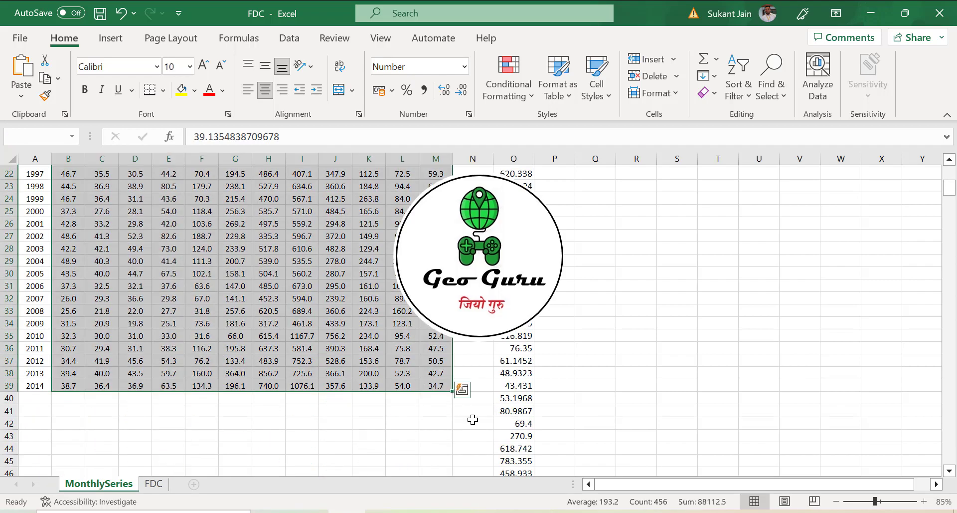
{"action": "scroll", "scroll_direction": "up", "scroll_amount": 3}
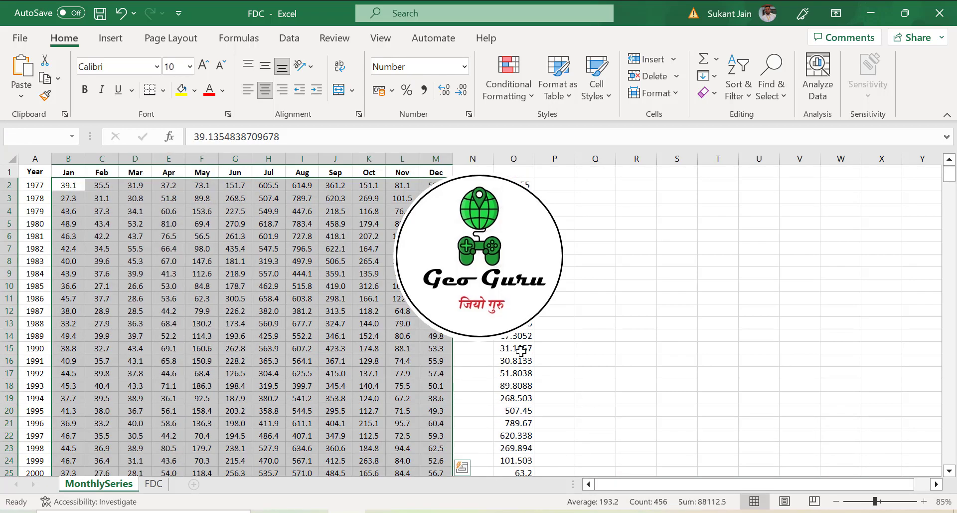
{"action": "scroll", "scroll_direction": "down", "scroll_amount": 3}
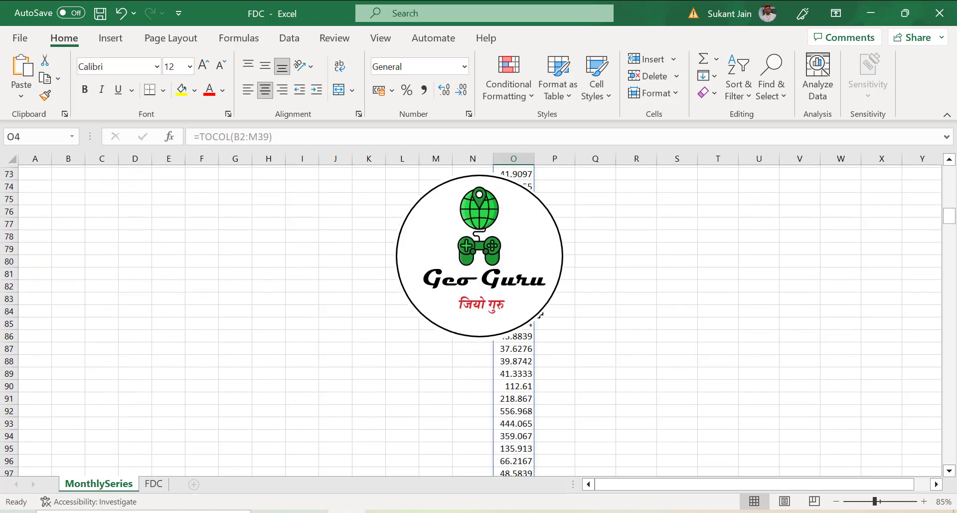
{"action": "scroll", "scroll_direction": "down", "scroll_amount": 3}
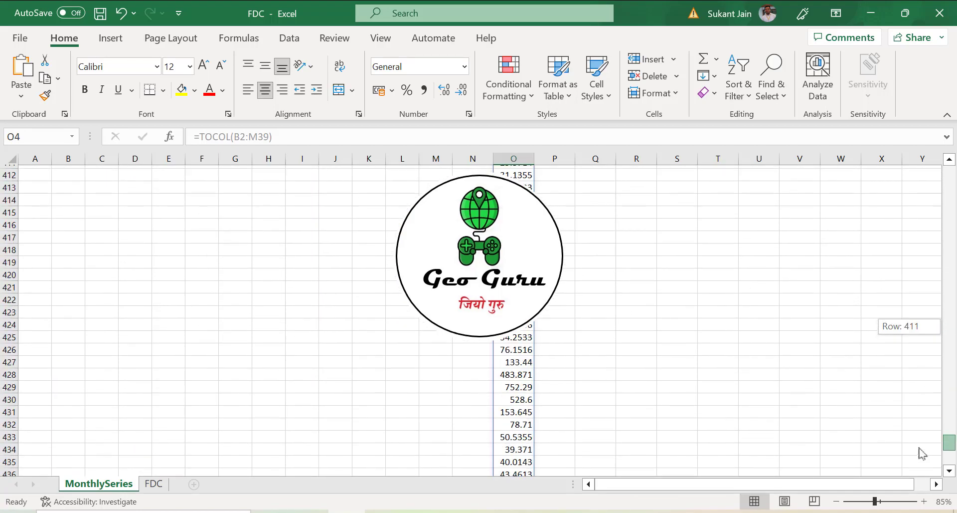
{"action": "scroll", "scroll_direction": "up", "scroll_amount": 3}
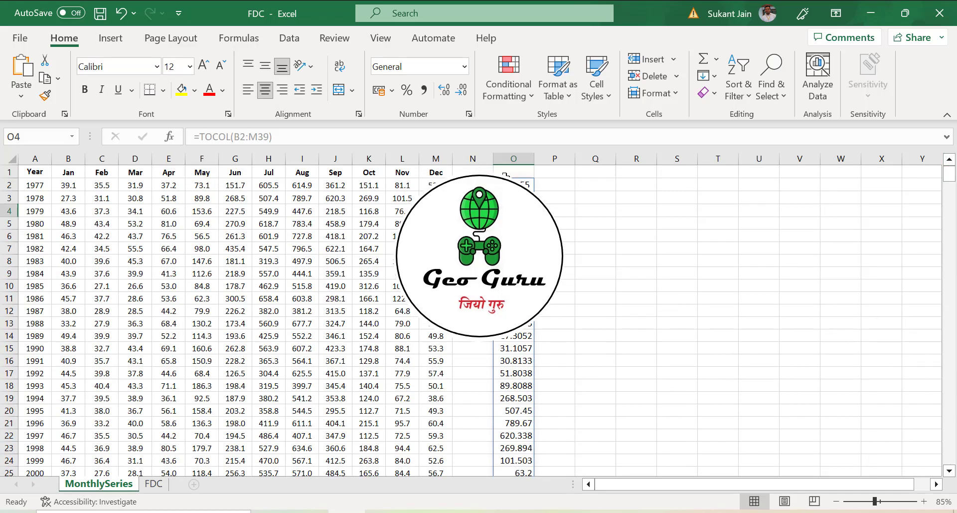
{"action": "left_click", "coordinate": [514, 183]}
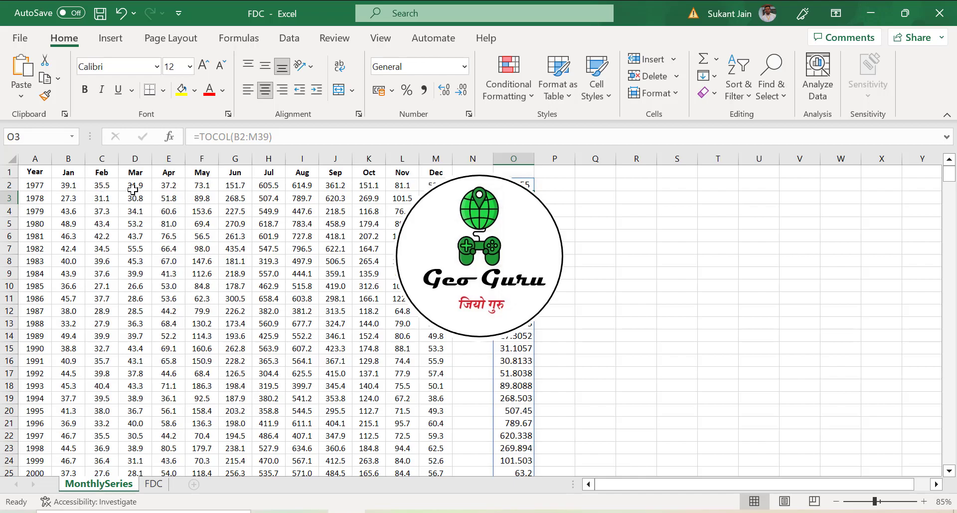
{"action": "mouse_move", "coordinate": [87, 272]}
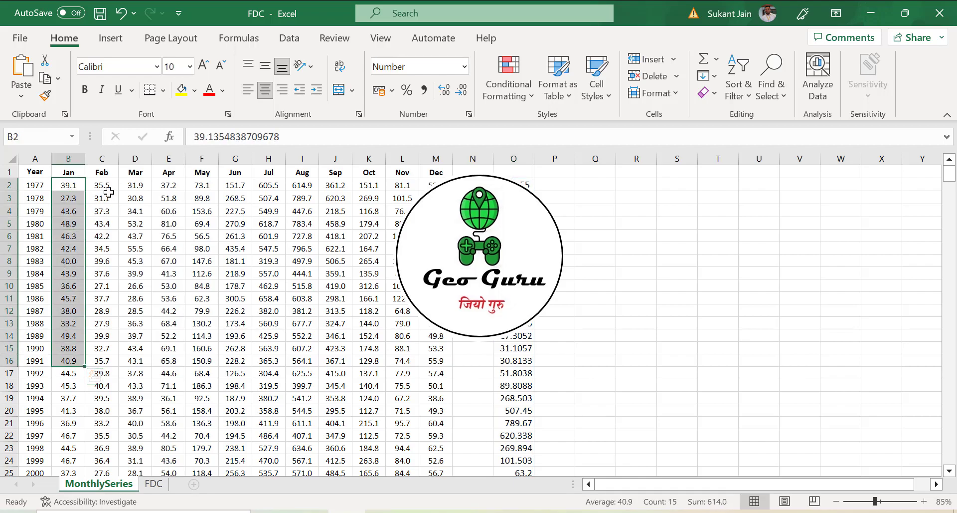
Step: Change O2 to =TOCOL(B2:M39,,TRUE) and compare with the January flows in B3 and B4
{"action": "left_click", "coordinate": [513, 185]}
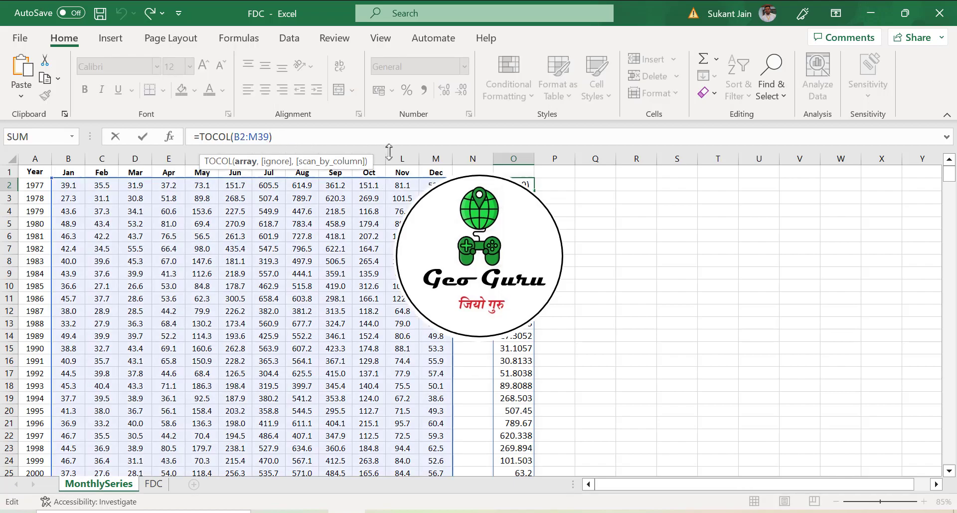
{"action": "type", "text": ",,"}
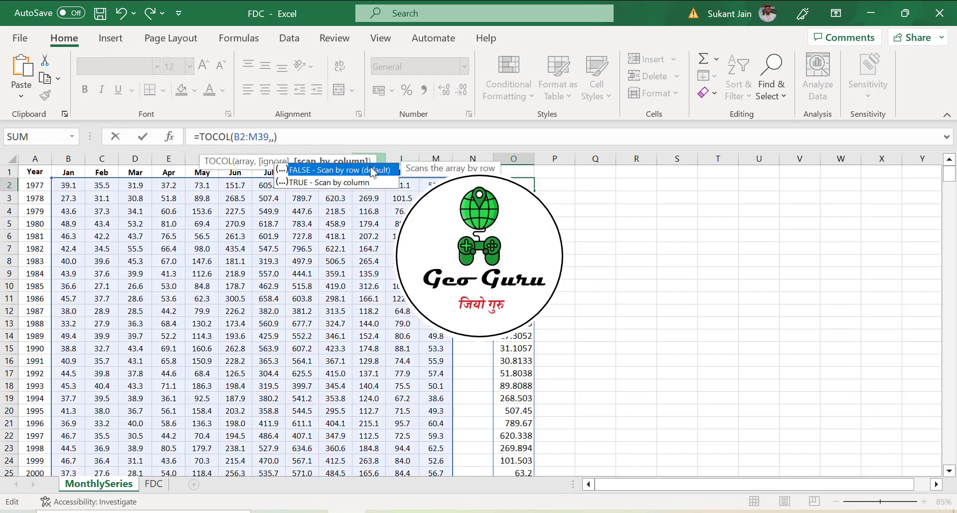
{"action": "type", "text": "FALSE"}
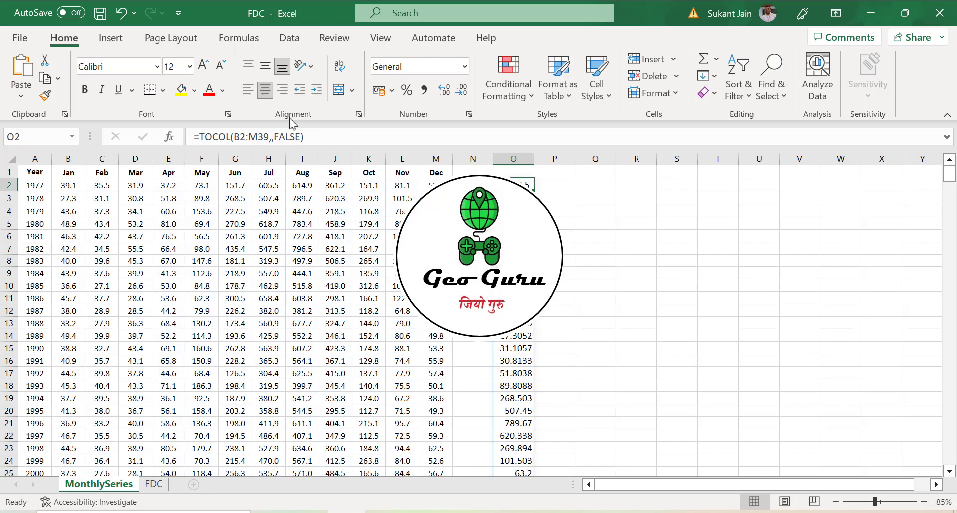
{"action": "type", "text": "TRI"}
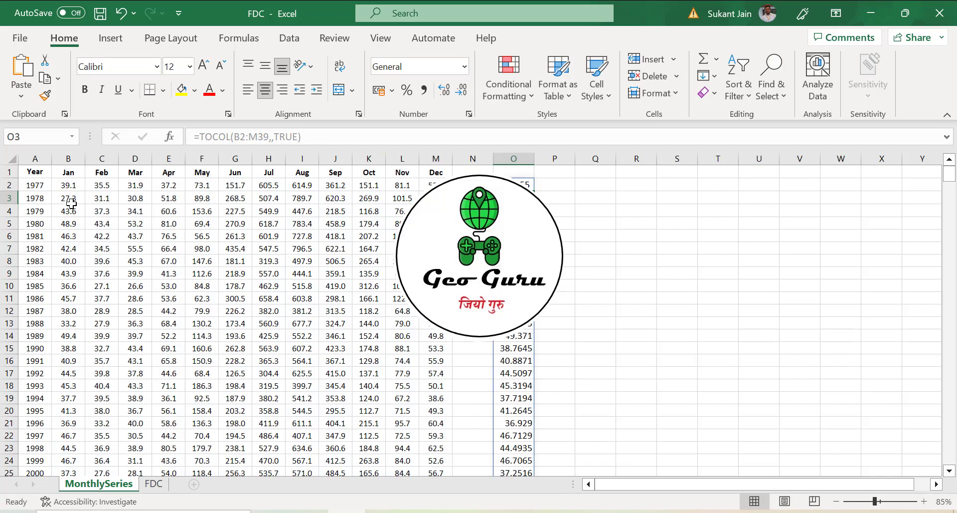
{"action": "left_click", "coordinate": [68, 198]}
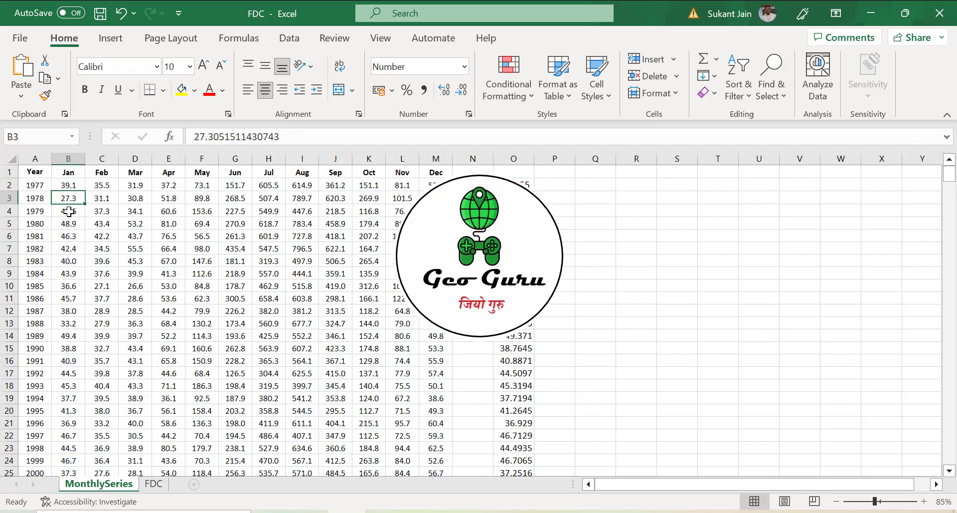
{"action": "left_click", "coordinate": [68, 210]}
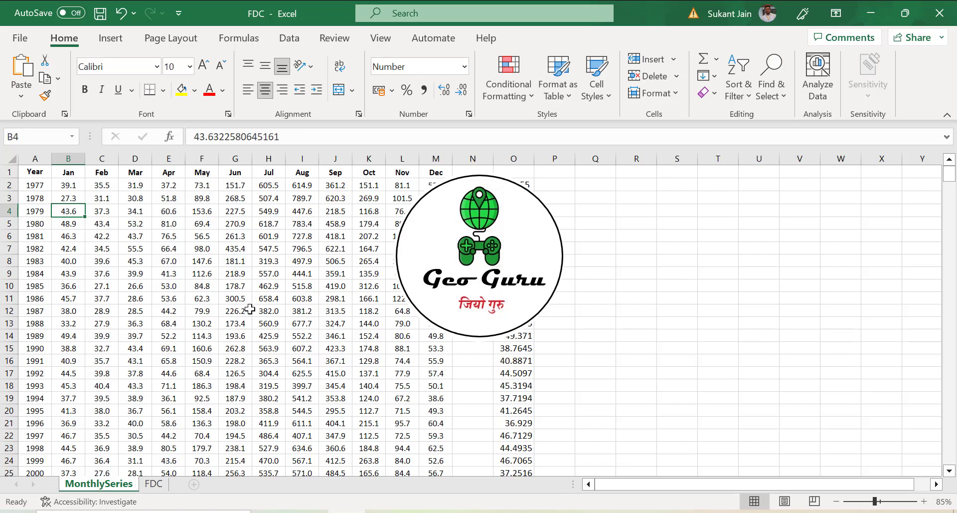
{"action": "mouse_move", "coordinate": [292, 295]}
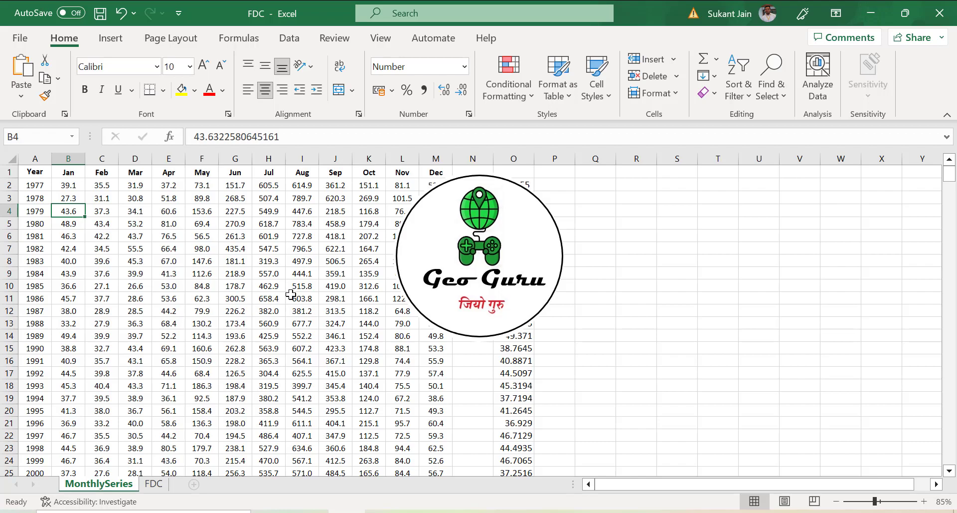
Step: Copy the stacked flows from column O and paste them as values into a new column
{"action": "left_click", "coordinate": [513, 158]}
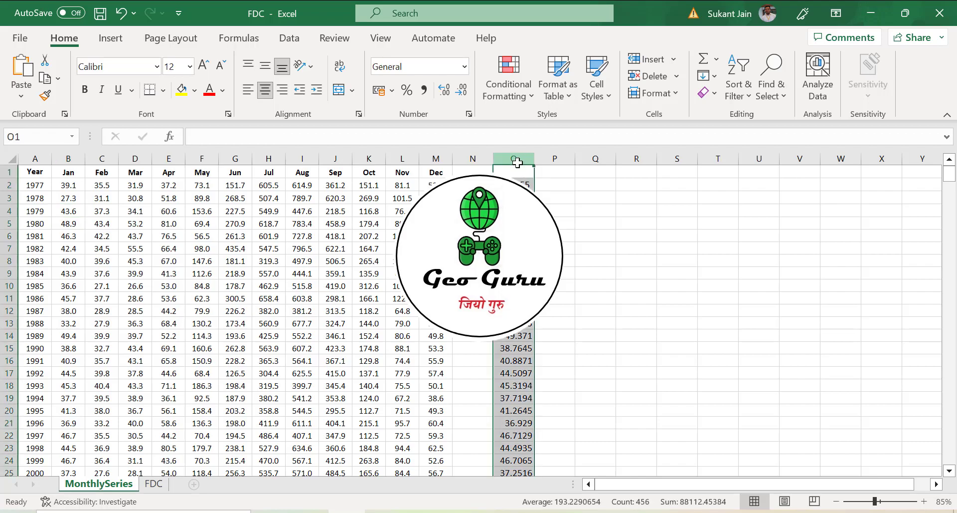
{"action": "left_click", "coordinate": [595, 158]}
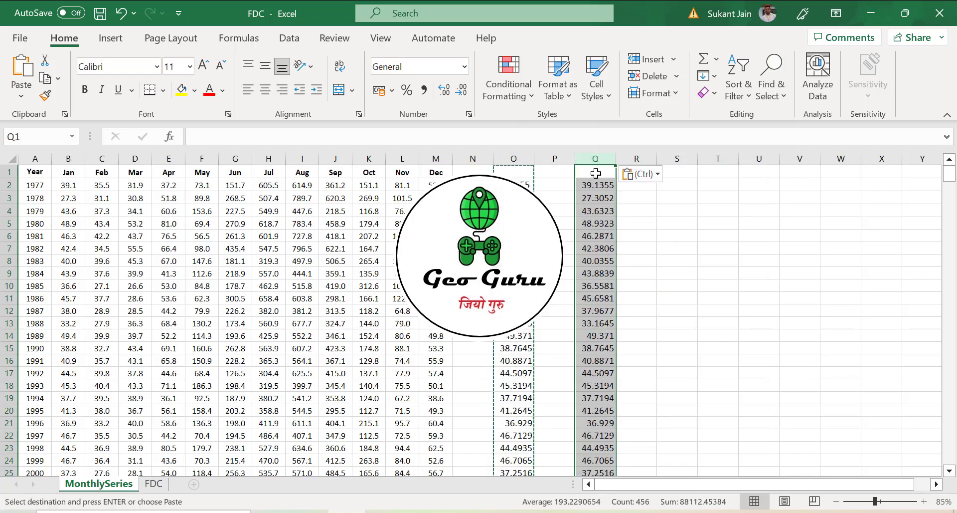
{"action": "right_click", "coordinate": [595, 174]}
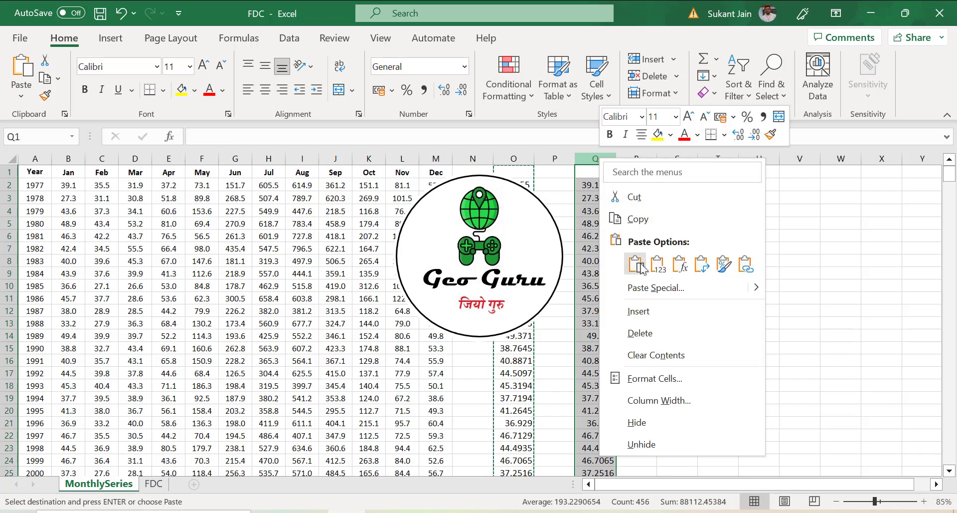
{"action": "left_click", "coordinate": [634, 264]}
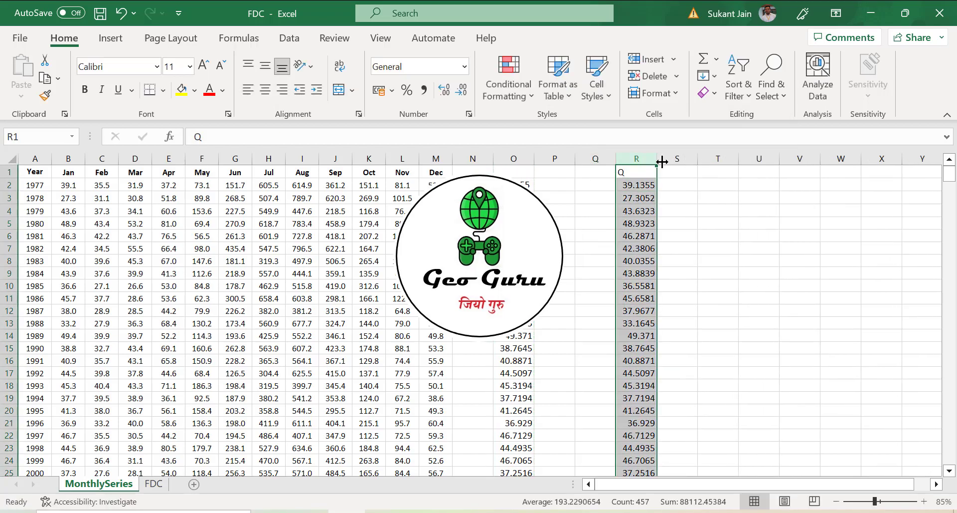
Step: Sort the pasted flows from largest to smallest
{"action": "left_click", "coordinate": [736, 76]}
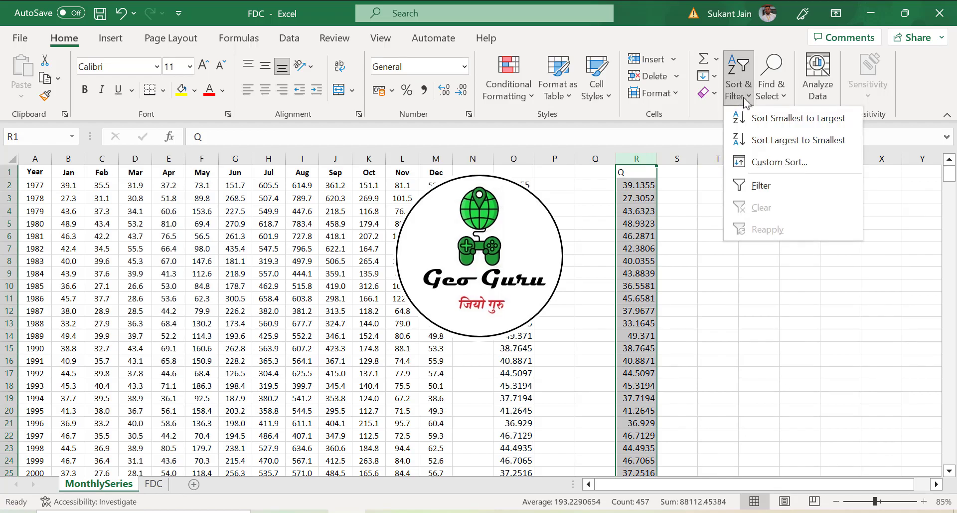
{"action": "left_click", "coordinate": [798, 139]}
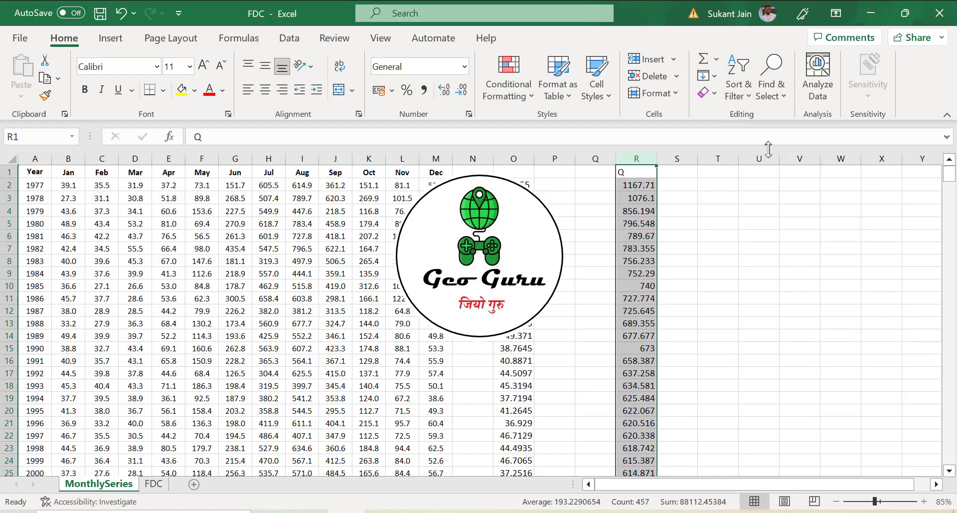
{"action": "left_click", "coordinate": [637, 235]}
{"action": "type", "text": "Rank"}
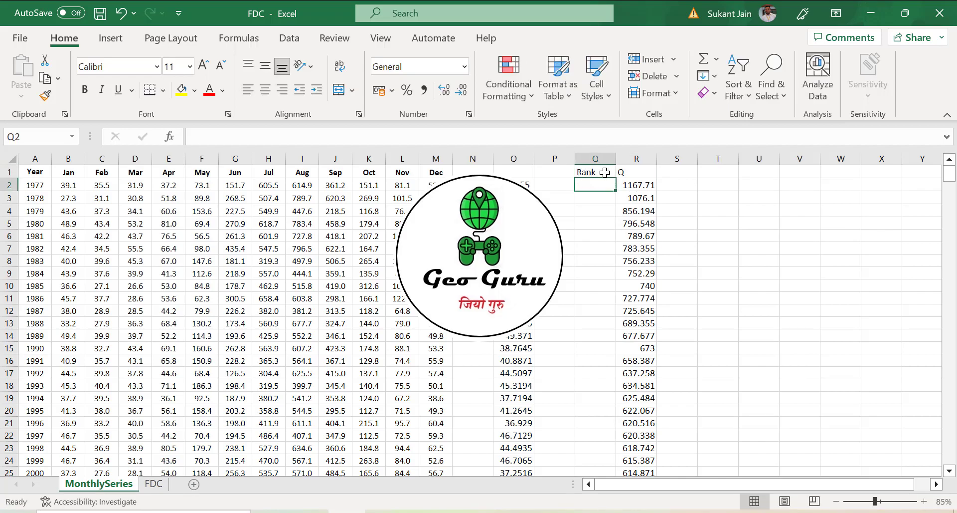
Step: Fill the Rank column with 1, 2, 3 and onward beside the sorted flows
{"action": "type", "text": "1"}
{"action": "left_click", "coordinate": [595, 198]}
{"action": "type", "text": "2"}
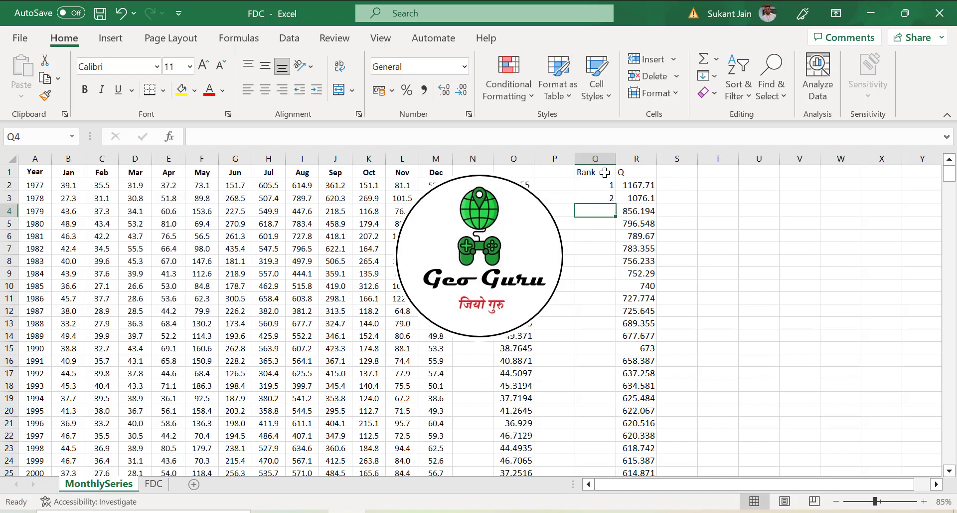
{"action": "left_click_drag", "start_coordinate": [595, 185], "coordinate": [595, 198]}
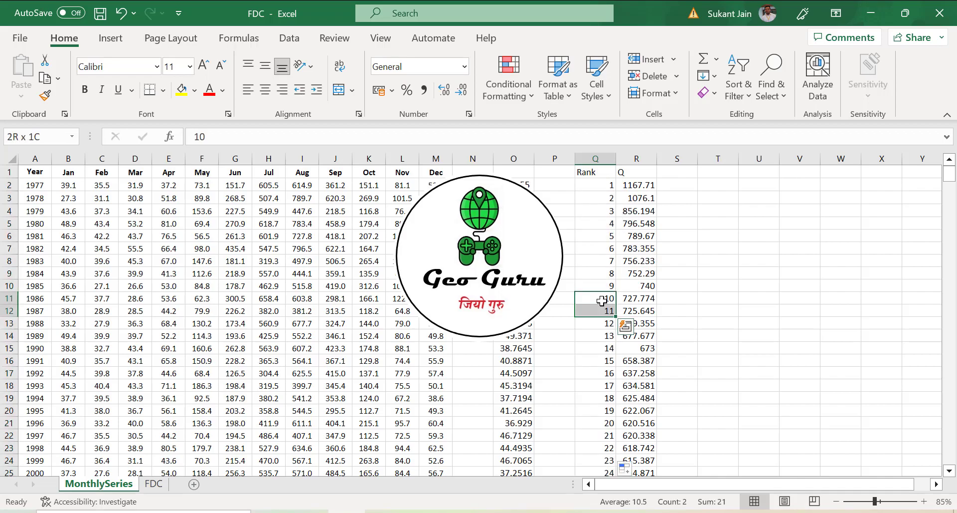
{"action": "mouse_move", "coordinate": [691, 396]}
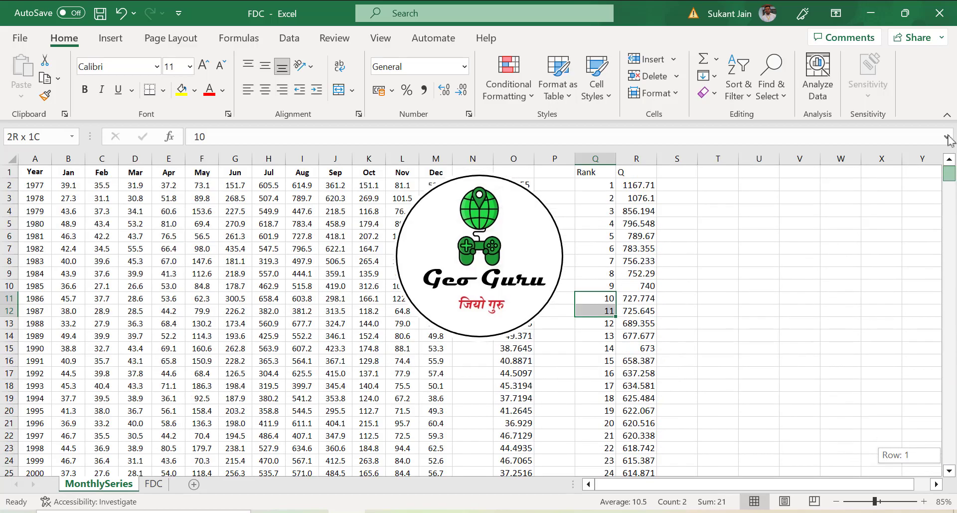
{"action": "left_click", "coordinate": [676, 172]}
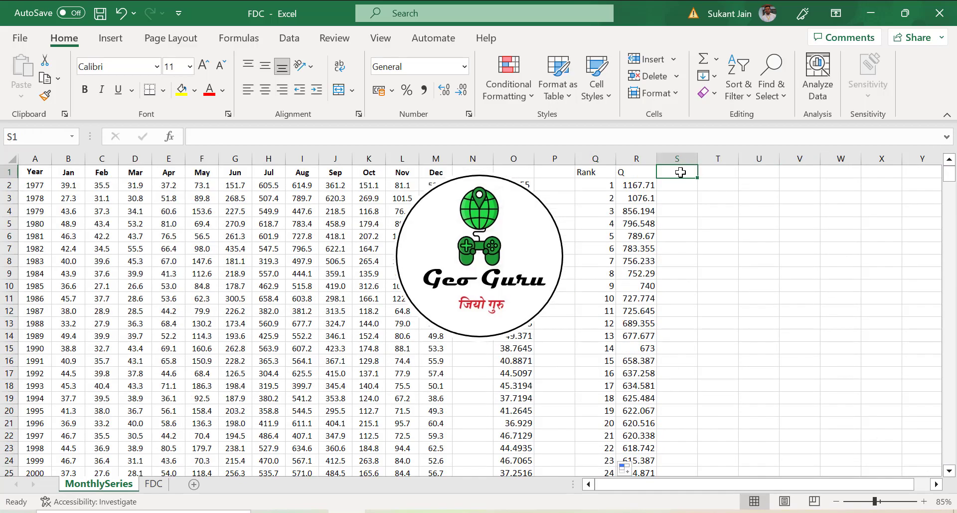
Step: Add a Prob column with =Q2/(456+1)*100 filled down, shown to two decimals
{"action": "type", "text": "P"}
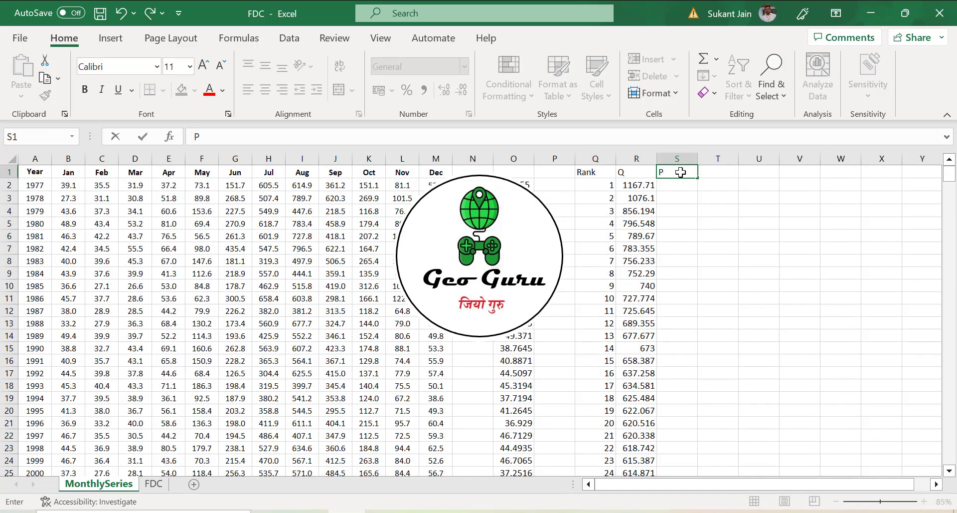
{"action": "type", "text": "rob"}
{"action": "left_click", "coordinate": [677, 184]}
{"action": "type", "text": "="}
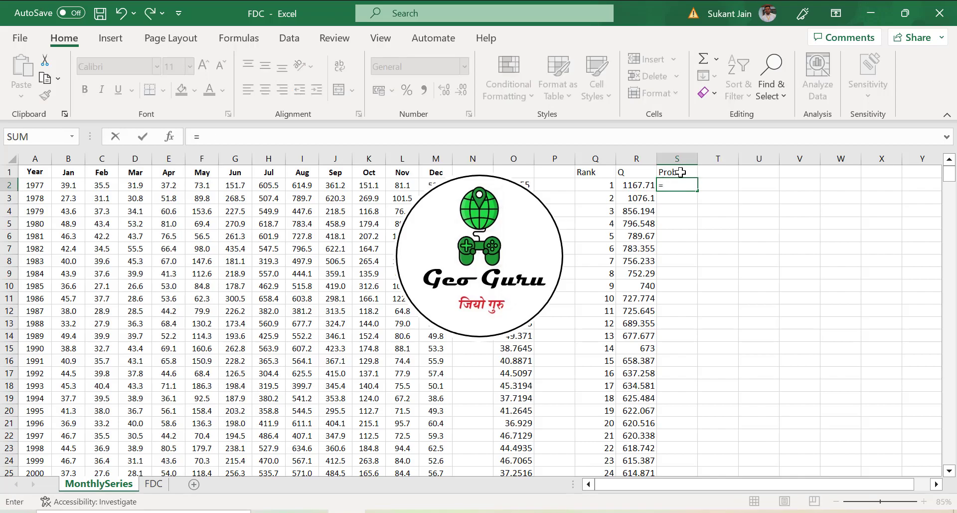
{"action": "mouse_move", "coordinate": [602, 185]}
{"action": "type", "text": "Q2/"}
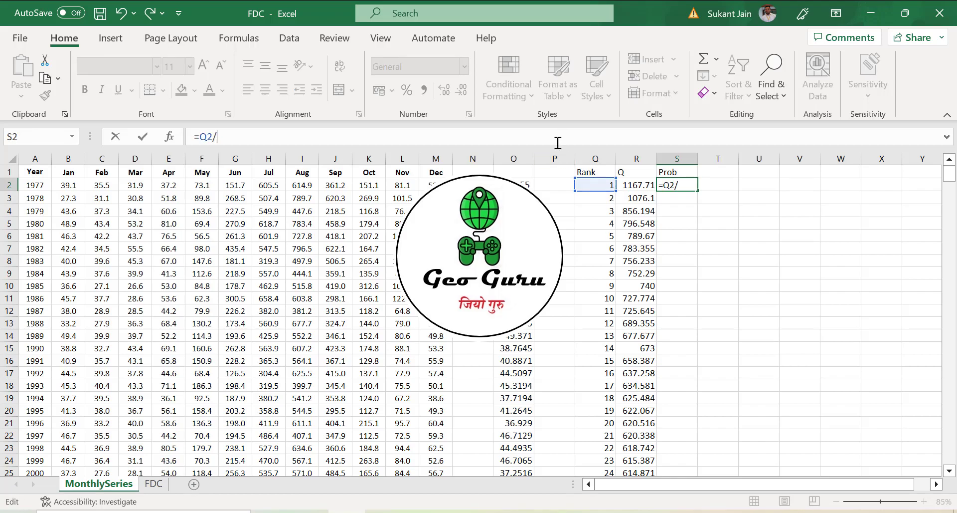
{"action": "type", "text": "("}
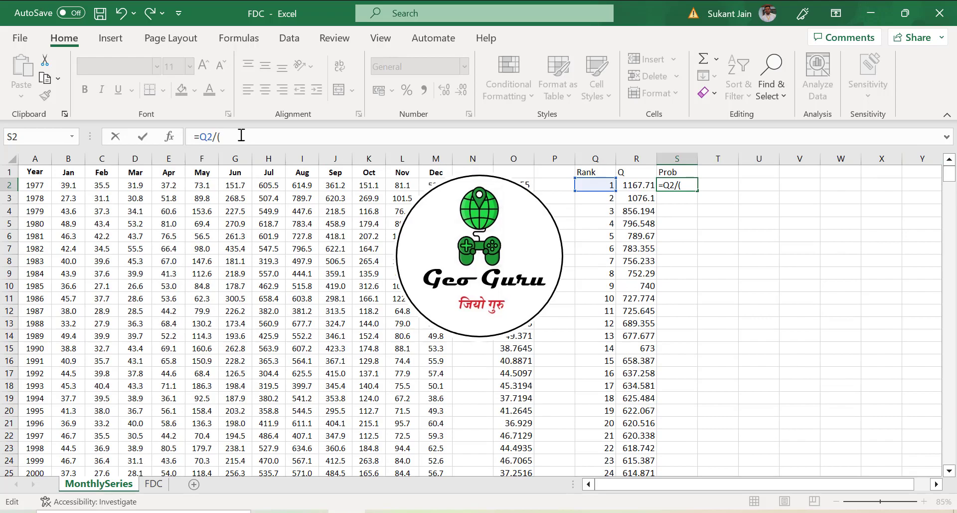
{"action": "type", "text": "456+1"}
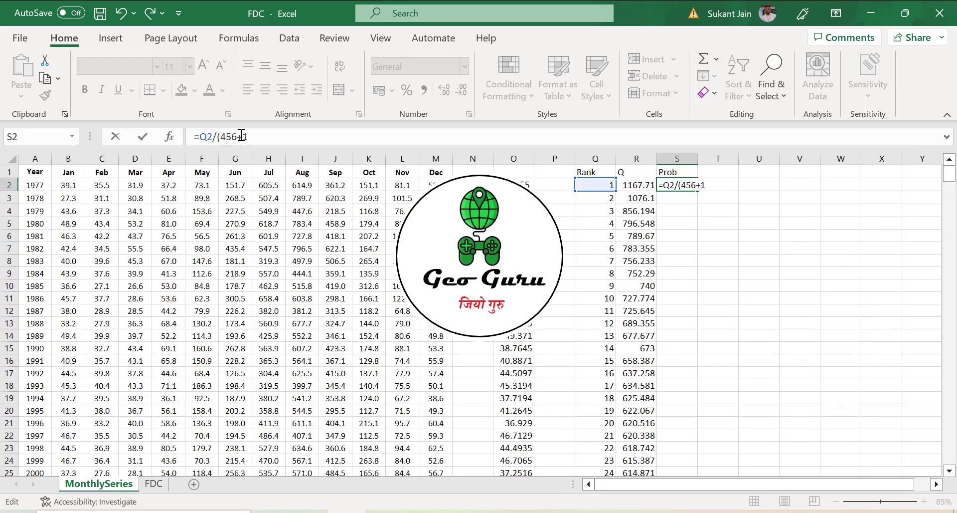
{"action": "type", "text": ")*100"}
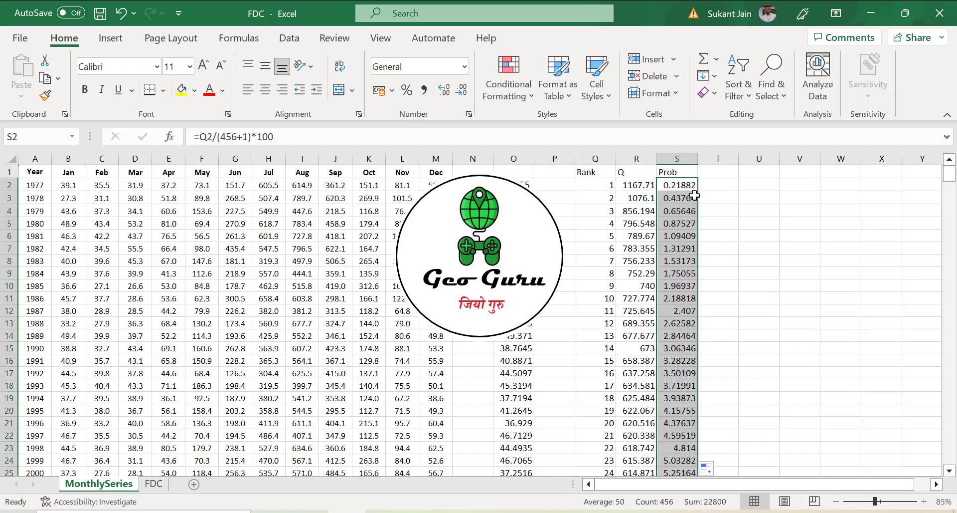
{"action": "left_click", "coordinate": [463, 90]}
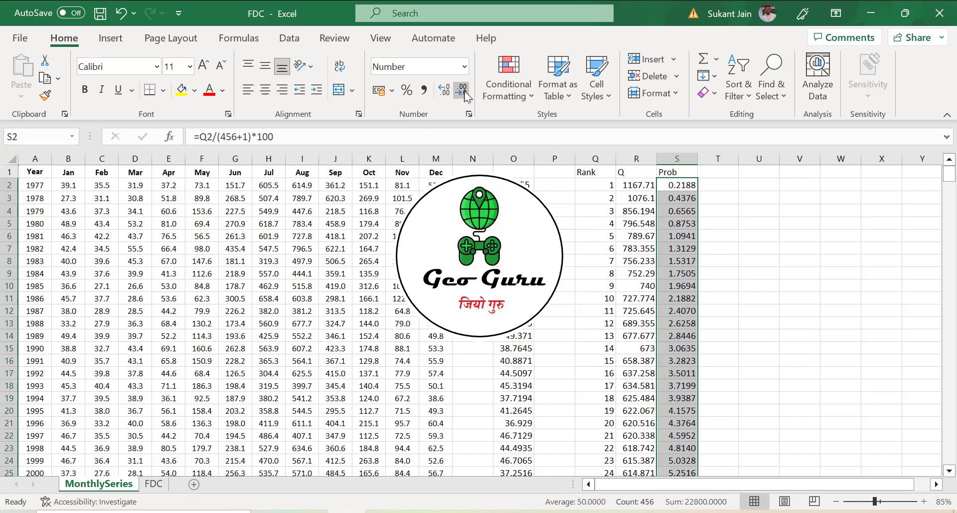
{"action": "scroll", "scroll_direction": "down", "scroll_amount": 3}
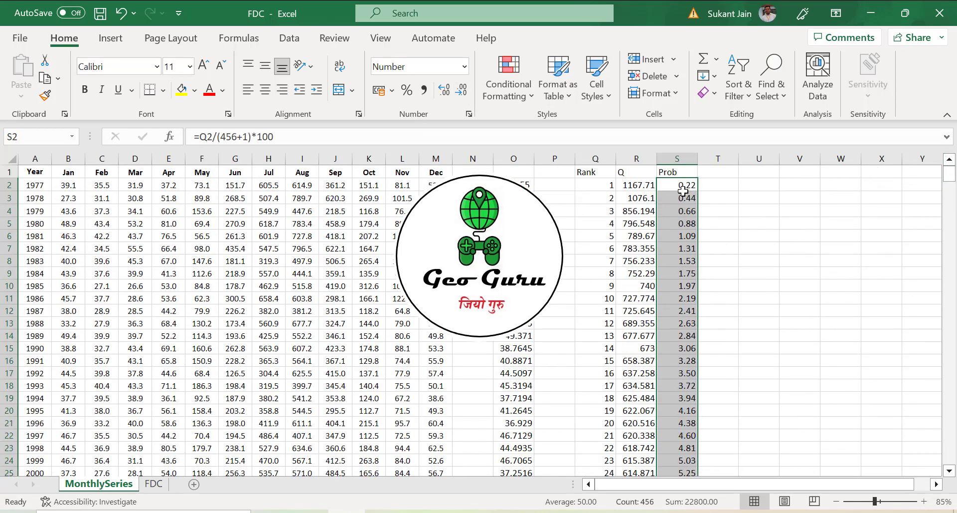
{"action": "mouse_move", "coordinate": [902, 183]}
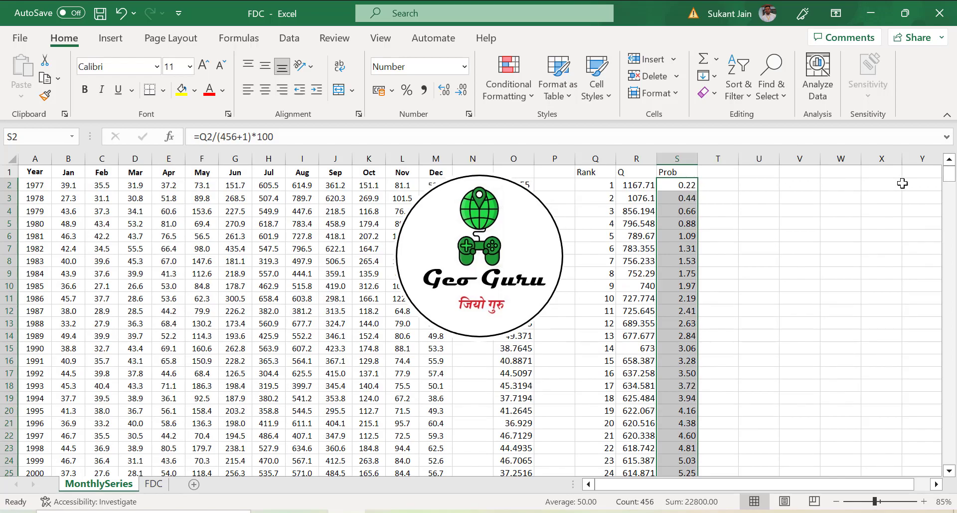
{"action": "scroll", "scroll_direction": "down", "scroll_amount": 3}
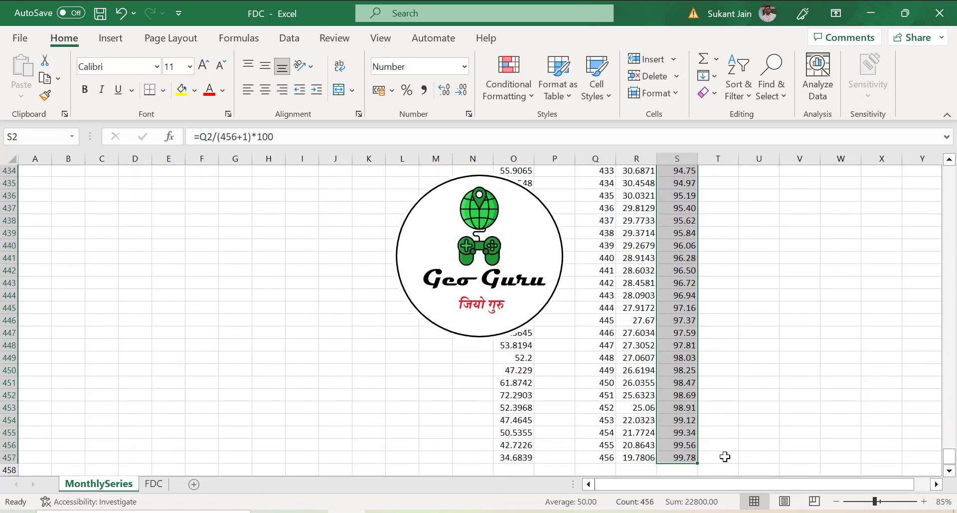
{"action": "mouse_move", "coordinate": [689, 327]}
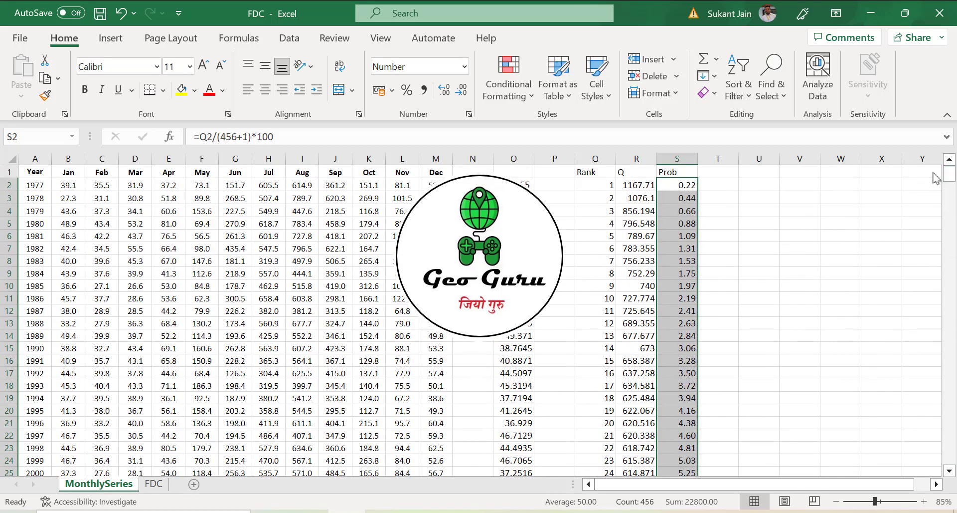
{"action": "mouse_move", "coordinate": [938, 177]}
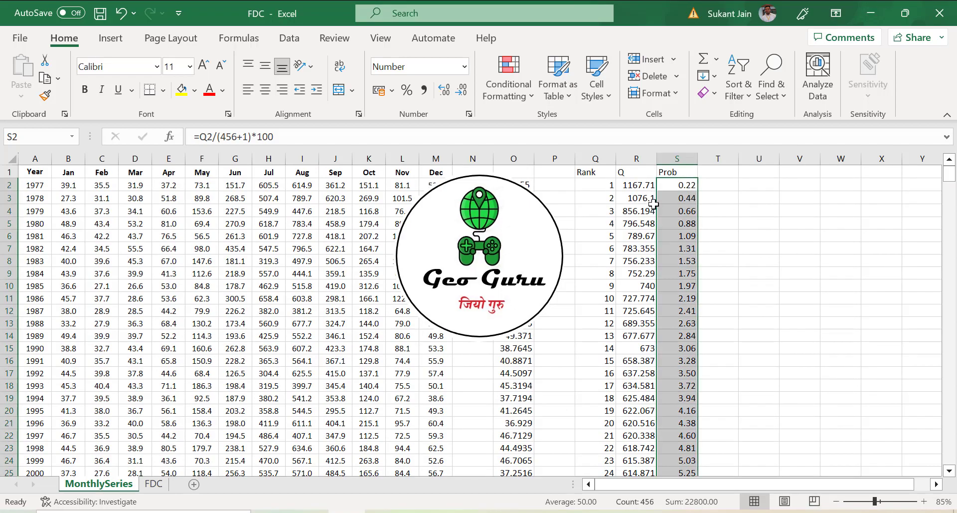
Step: Switch to the Insert ribbon to reach the chart options
{"action": "left_click", "coordinate": [111, 38]}
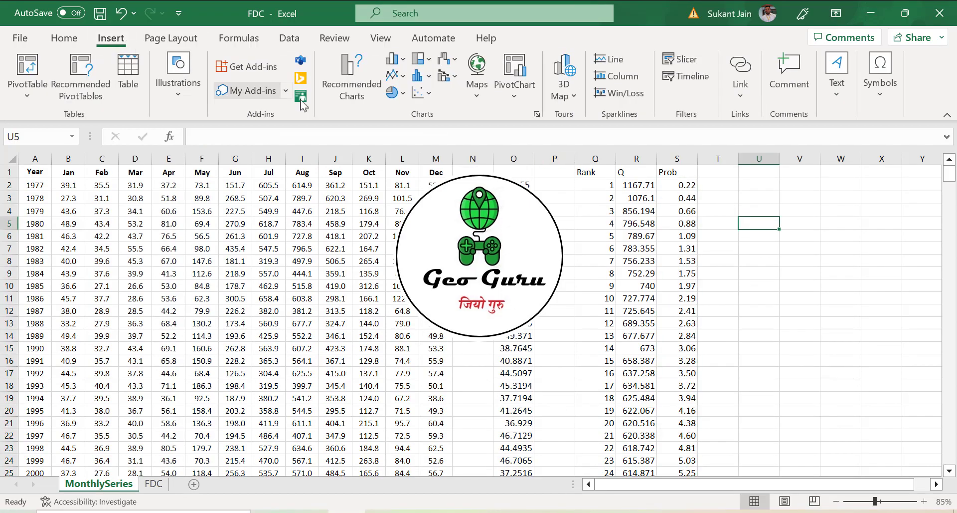
Step: Insert an empty Scatter with Smooth Lines chart and bring up Select Data
{"action": "left_click", "coordinate": [419, 92]}
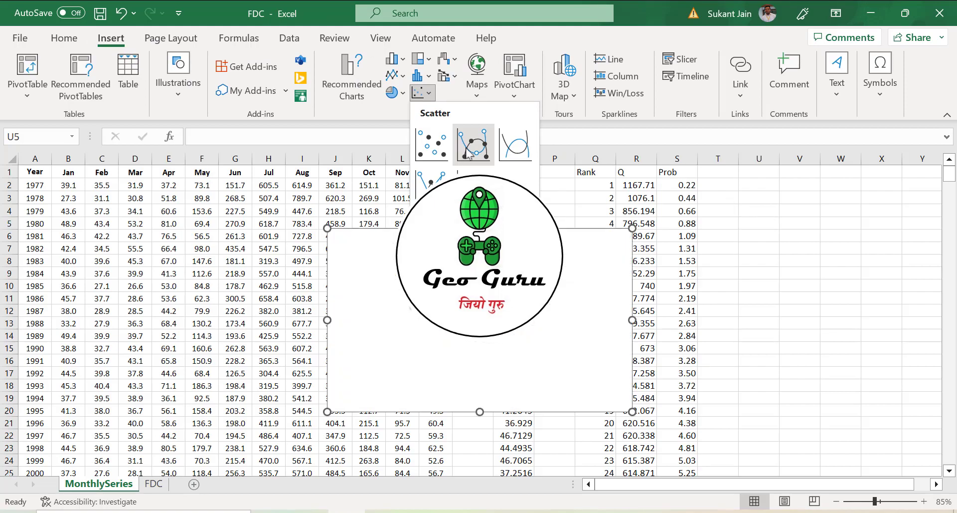
{"action": "mouse_move", "coordinate": [515, 144]}
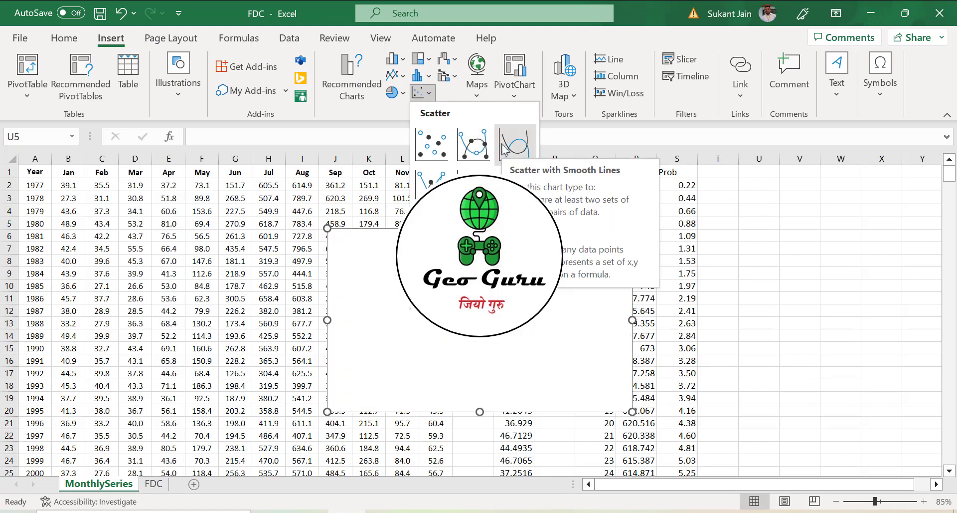
{"action": "left_click", "coordinate": [514, 145]}
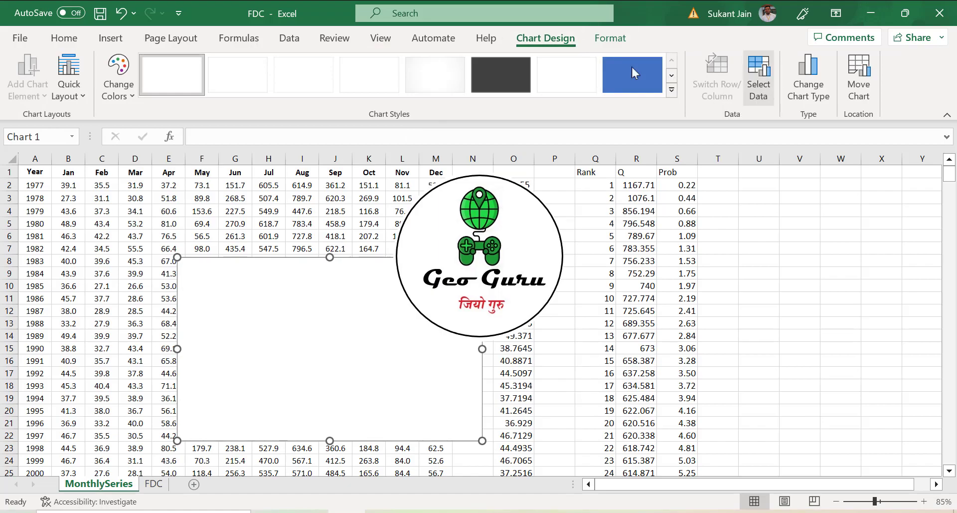
{"action": "left_click", "coordinate": [758, 76]}
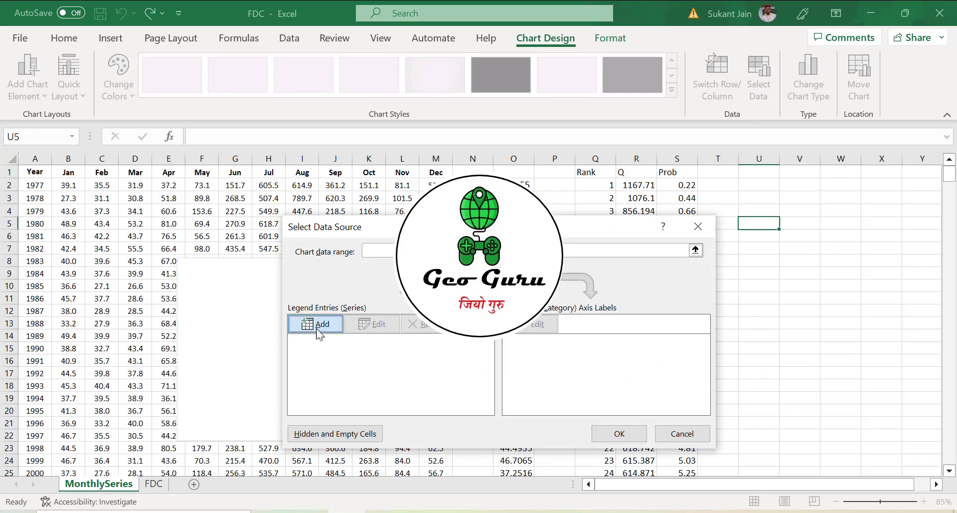
Step: Add a series named Q with X values from the Prob column, S2:S457
{"action": "left_click", "coordinate": [315, 323]}
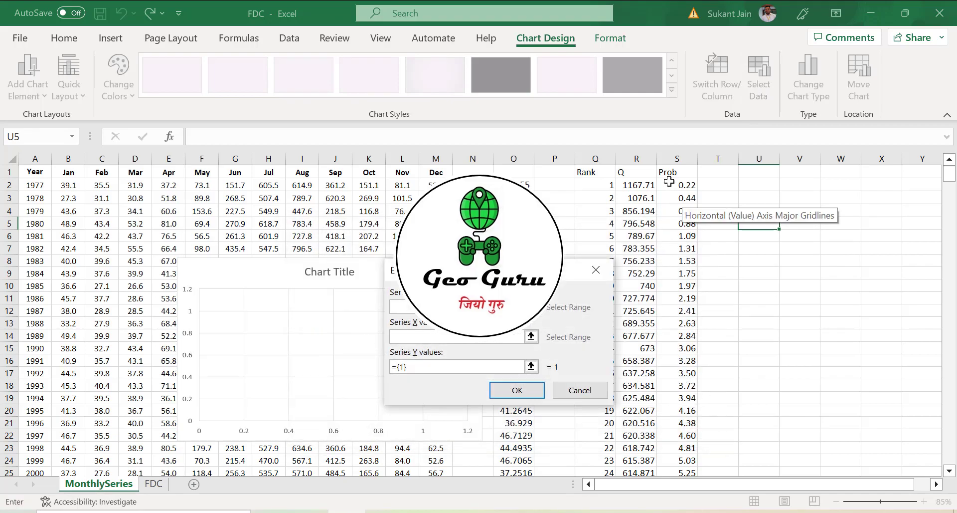
{"action": "left_click", "coordinate": [636, 172]}
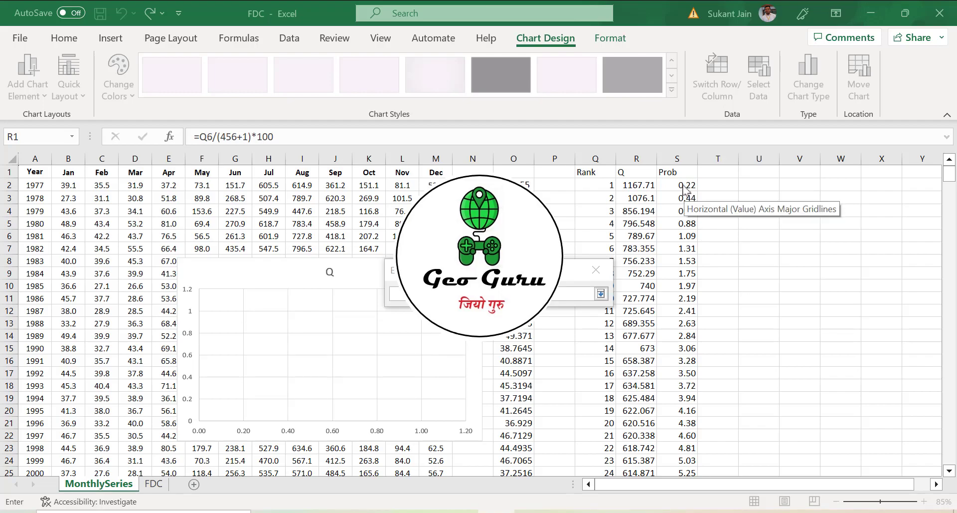
{"action": "left_click", "coordinate": [677, 185]}
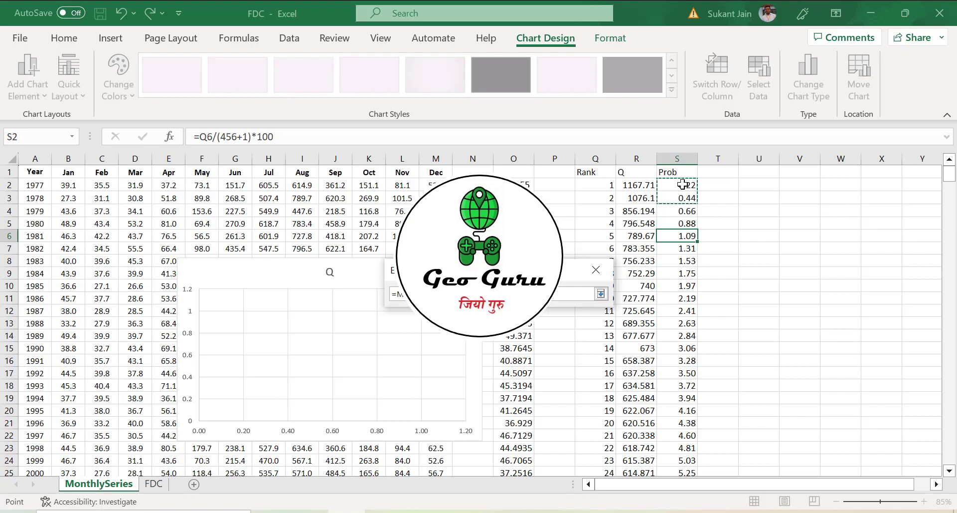
{"action": "key", "text": "End"}
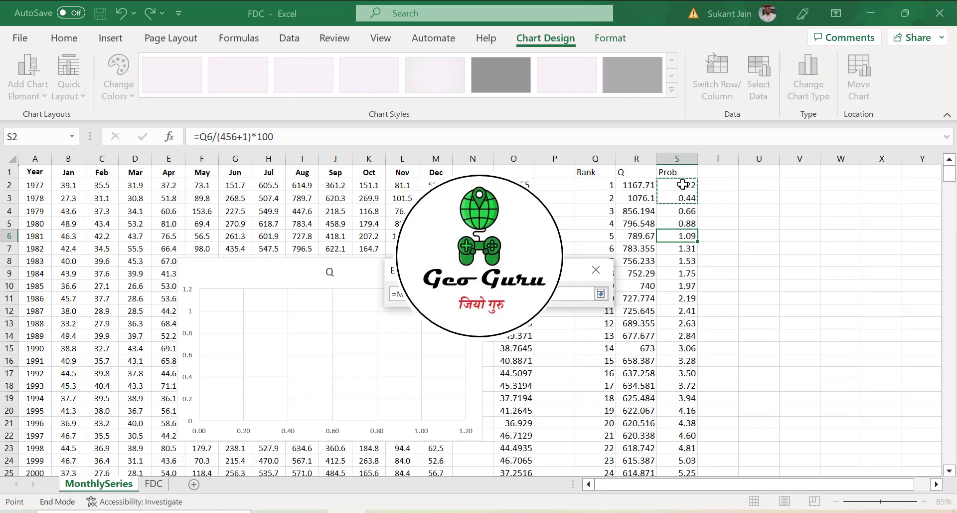
{"action": "scroll", "scroll_direction": "down", "scroll_amount": 3}
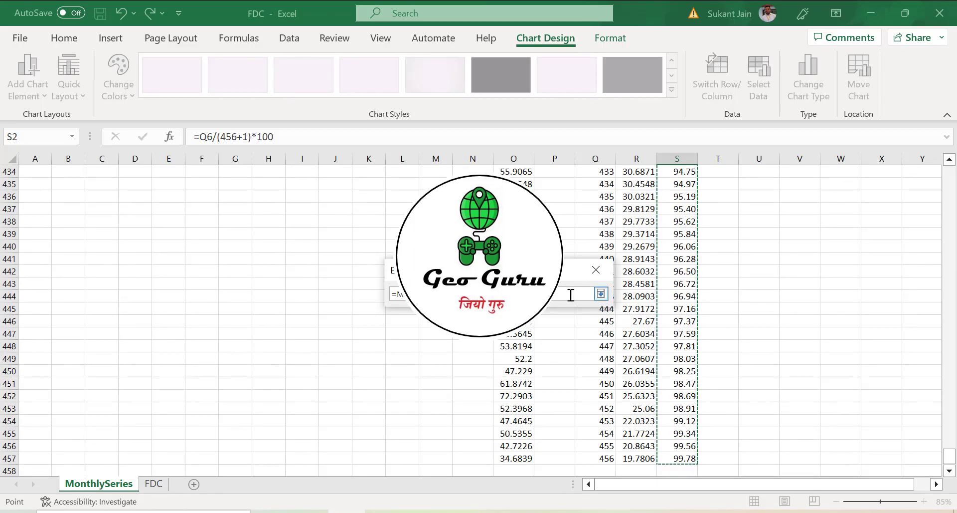
Step: Set the Q series Y values to the sorted flows, R2:R457
{"action": "left_click", "coordinate": [601, 293]}
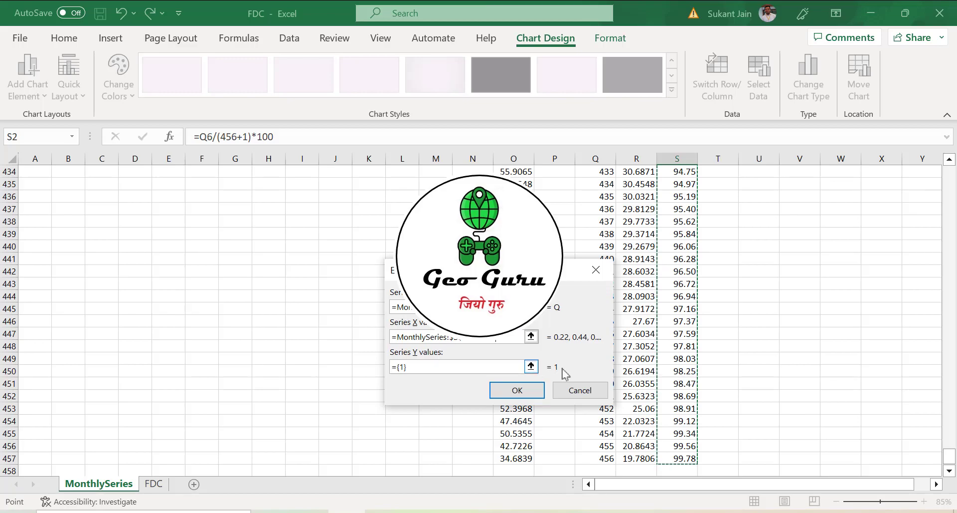
{"action": "left_click", "coordinate": [531, 366]}
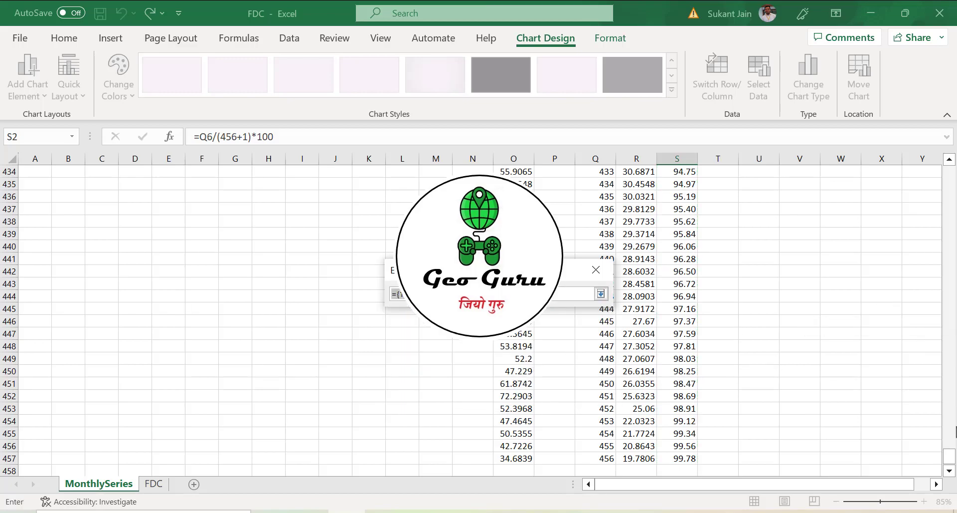
{"action": "scroll", "scroll_direction": "up", "scroll_amount": 3}
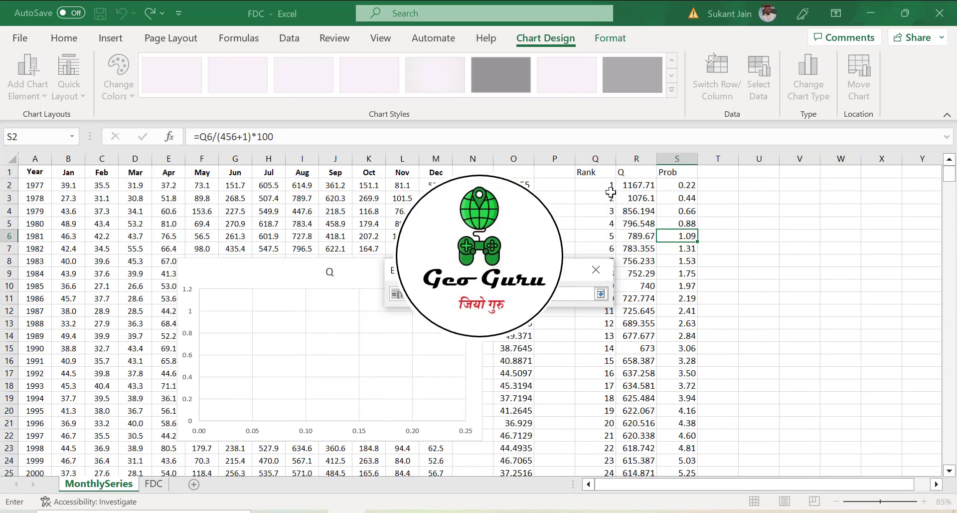
{"action": "left_click", "coordinate": [635, 185]}
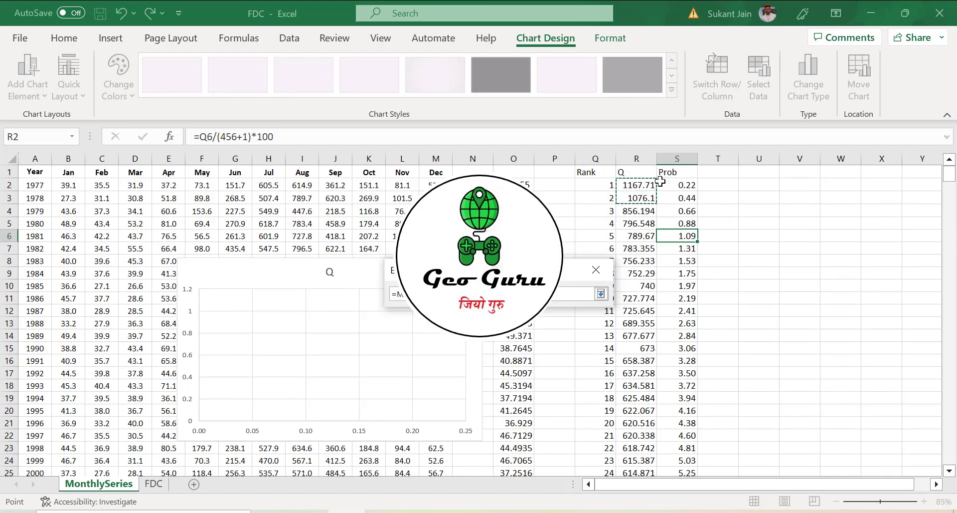
{"action": "scroll", "scroll_direction": "down", "scroll_amount": 3}
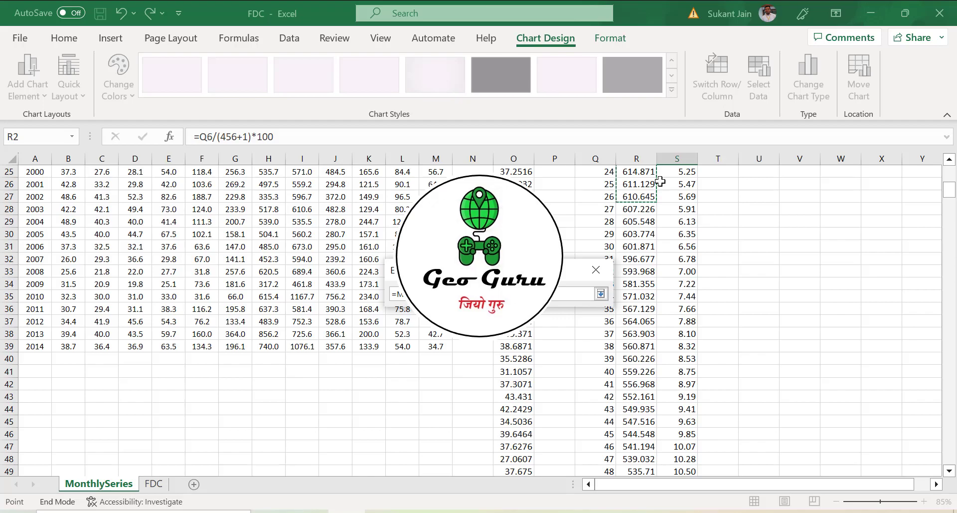
{"action": "scroll", "scroll_direction": "up", "scroll_amount": 3}
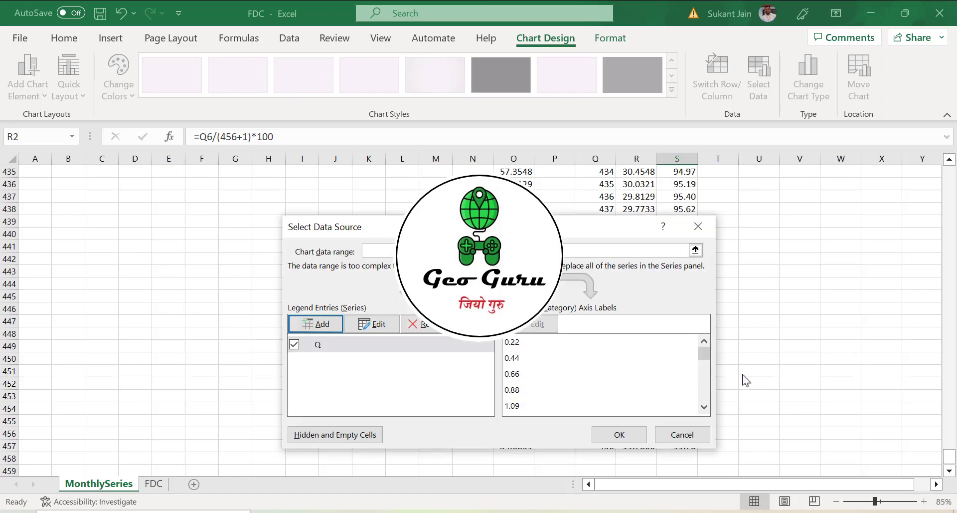
Step: Confirm the Q series so the chart draws the declining flow-duration curve
{"action": "left_click", "coordinate": [617, 434]}
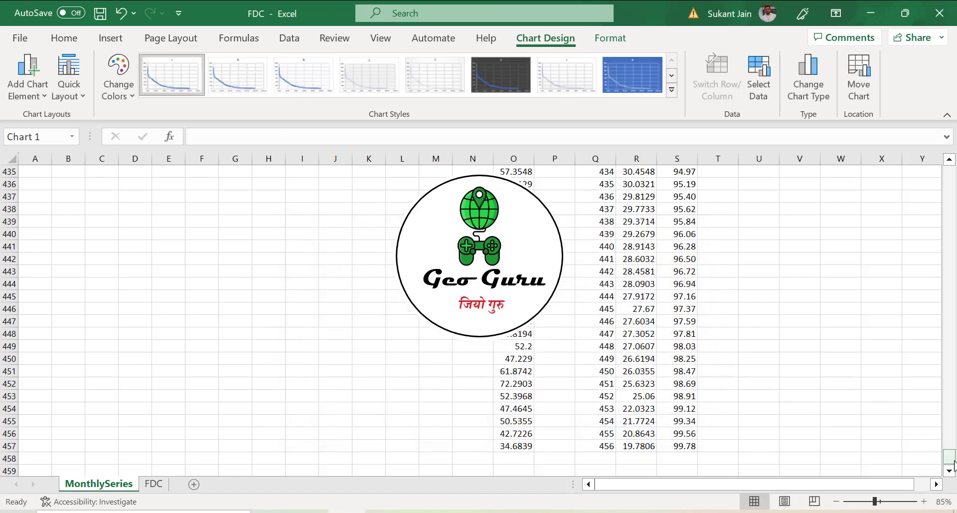
{"action": "scroll", "scroll_direction": "up", "scroll_amount": 3}
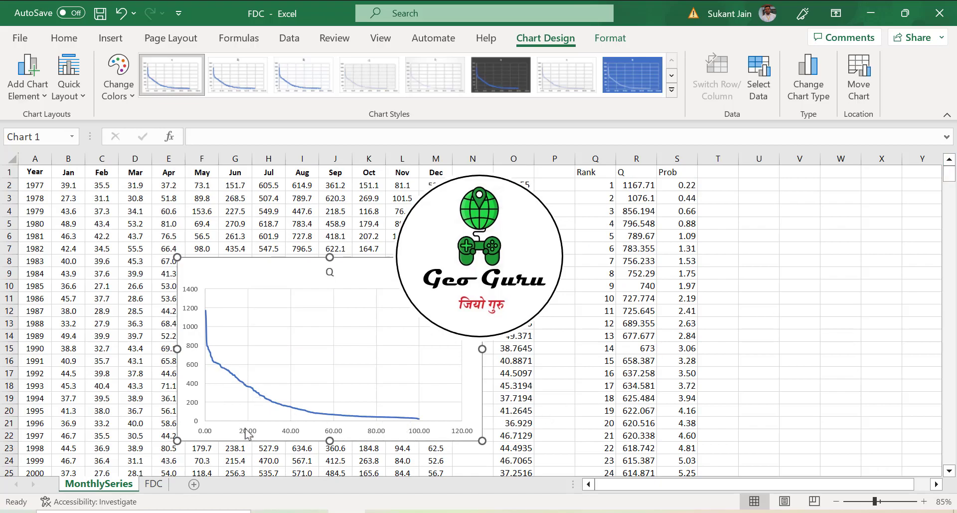
{"action": "right_click", "coordinate": [248, 432]}
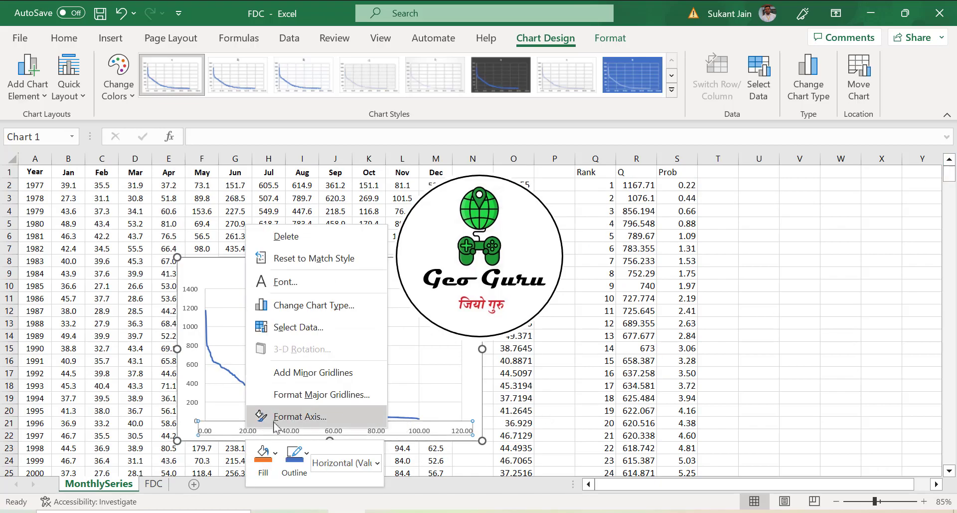
Step: Set the horizontal axis maximum bound to 100 in Format Axis
{"action": "left_click", "coordinate": [299, 415]}
{"action": "type", "text": "100"}
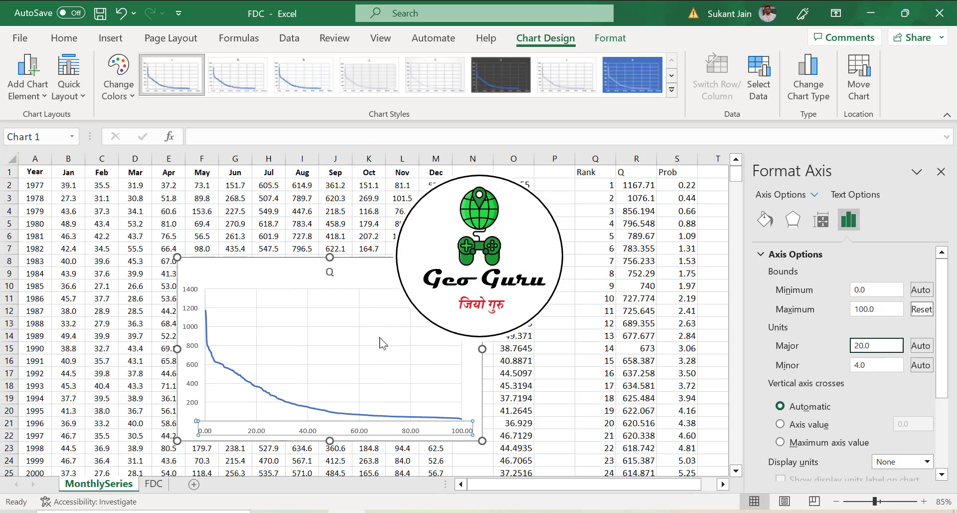
{"action": "mouse_move", "coordinate": [381, 283]}
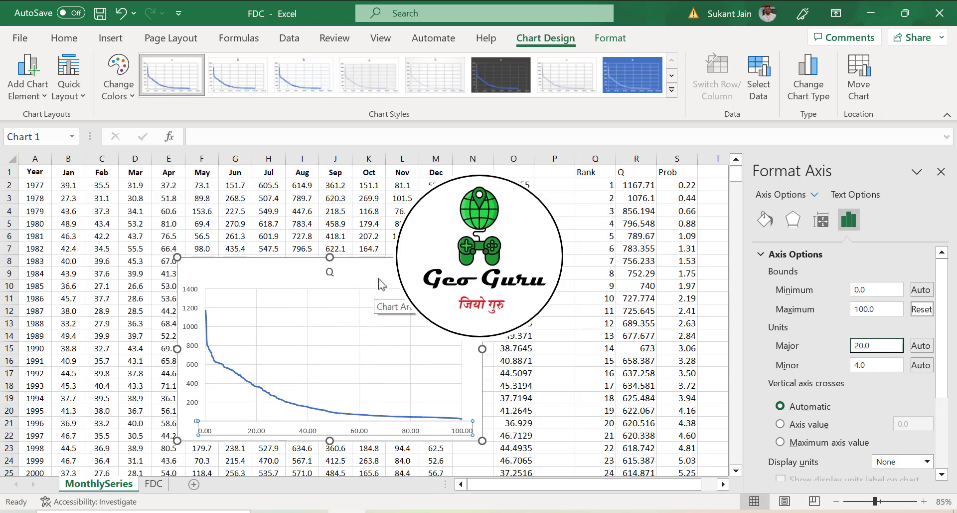
{"action": "mouse_move", "coordinate": [942, 172]}
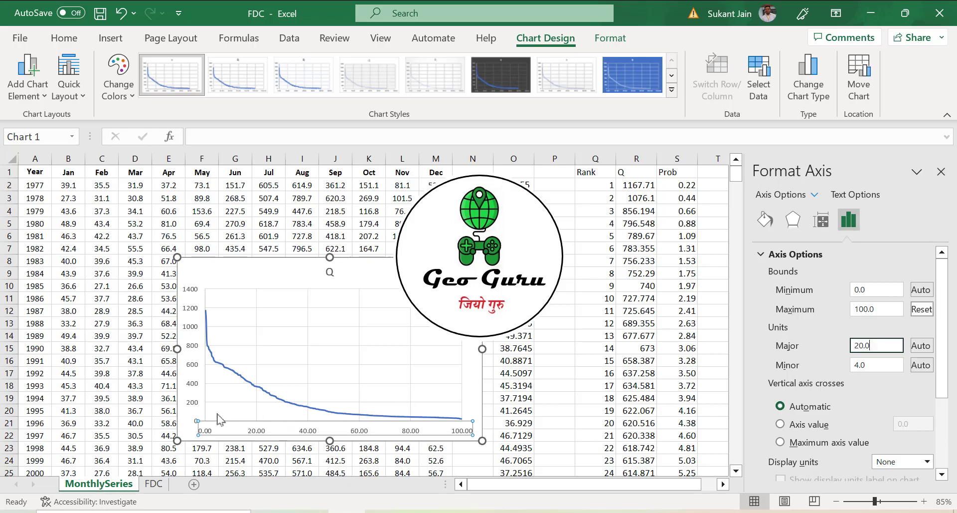
{"action": "mouse_move", "coordinate": [311, 428]}
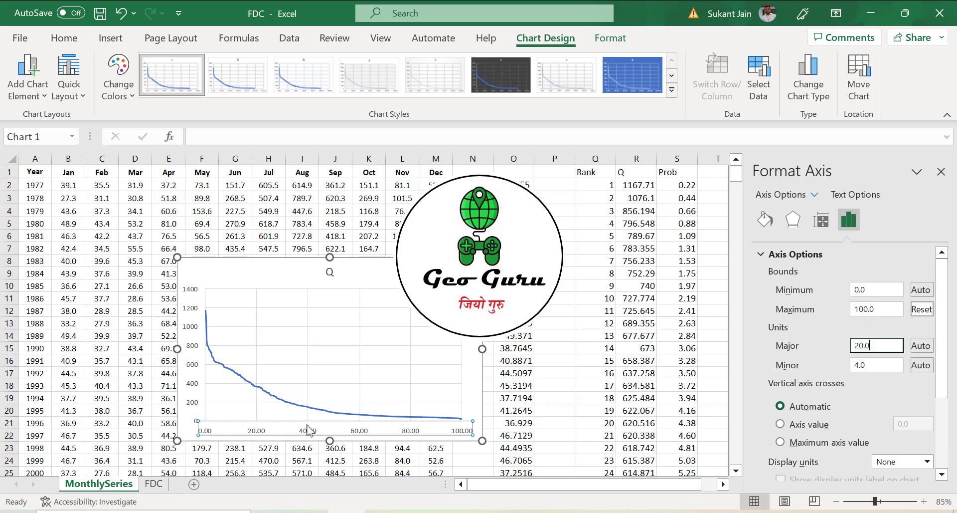
{"action": "mouse_move", "coordinate": [311, 415]}
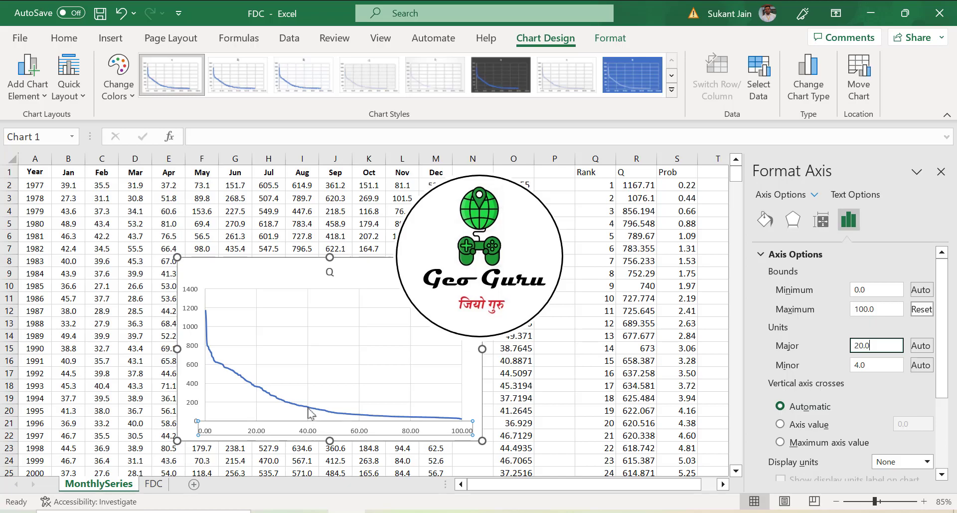
{"action": "mouse_move", "coordinate": [310, 412]}
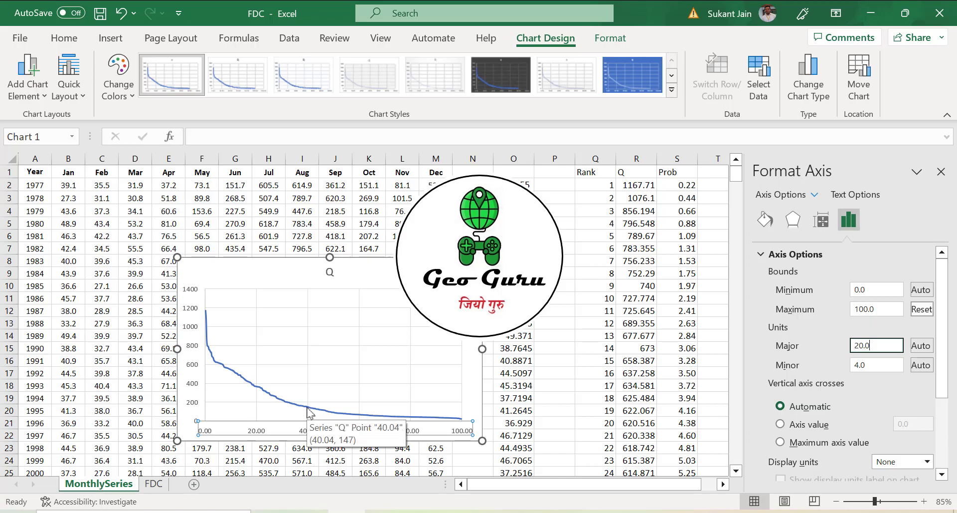
{"action": "mouse_move", "coordinate": [313, 411]}
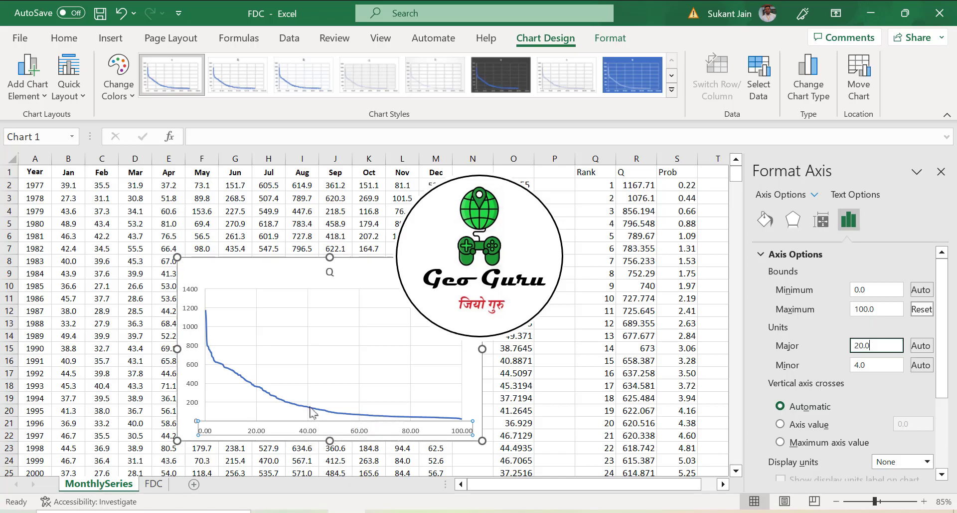
{"action": "mouse_move", "coordinate": [310, 411]}
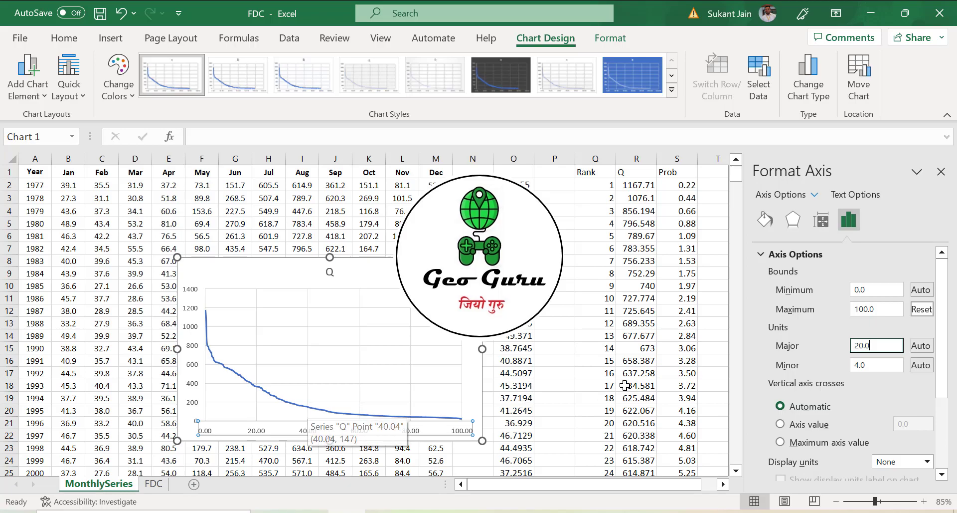
{"action": "left_click", "coordinate": [636, 385]}
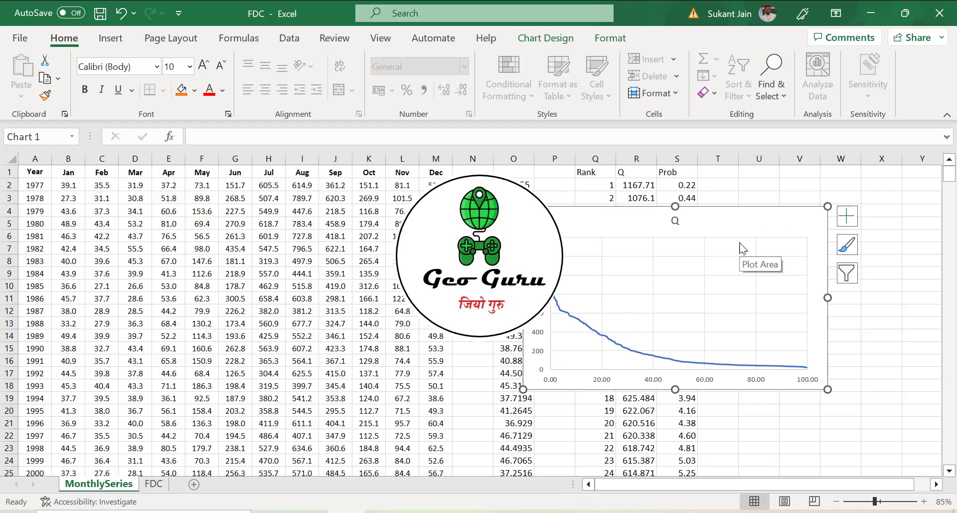
{"action": "mouse_move", "coordinate": [736, 229]}
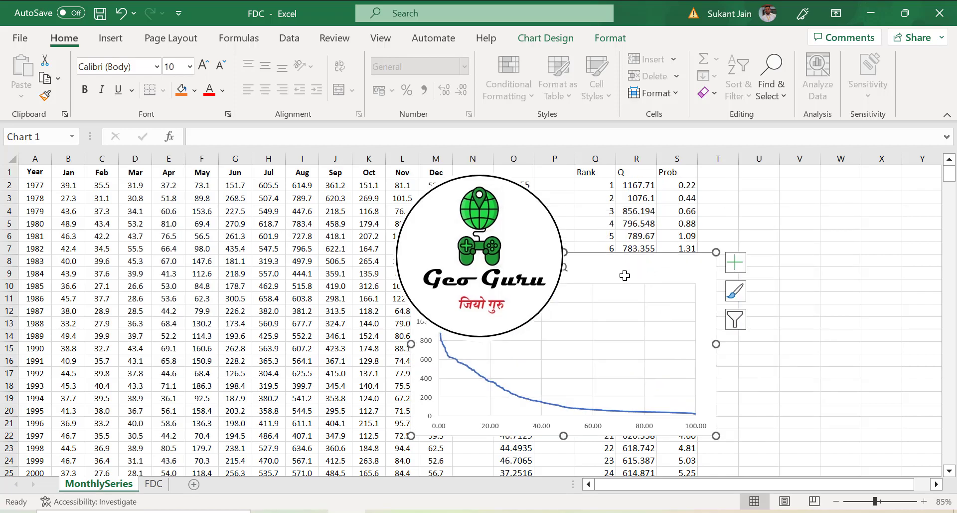
Step: Scroll down past the 2014 monthly rows and ranked flows beyond rank 50
{"action": "scroll", "scroll_direction": "down", "scroll_amount": 3}
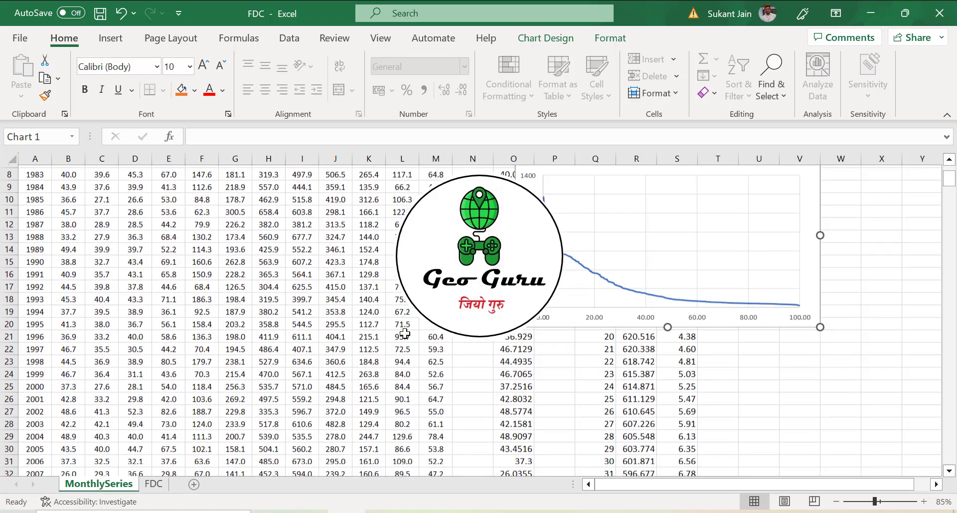
{"action": "scroll", "scroll_direction": "down", "scroll_amount": 3}
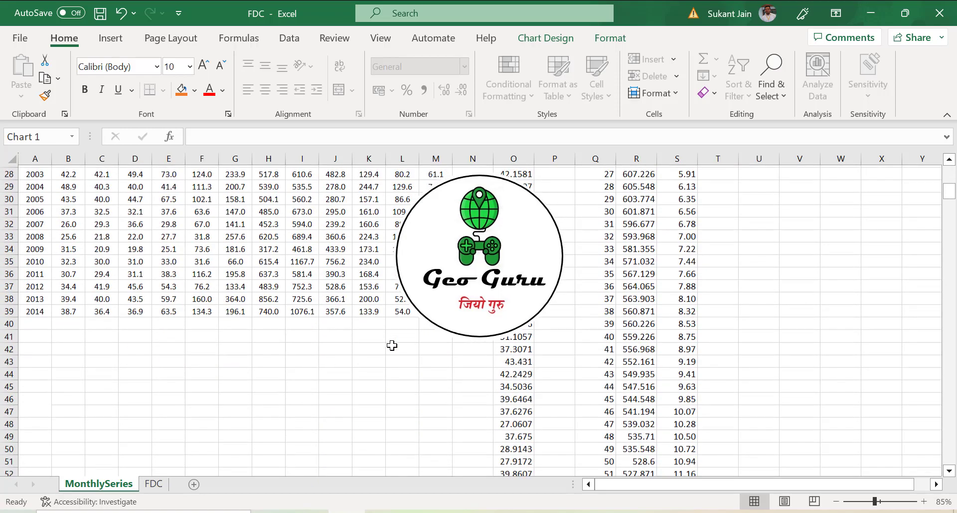
{"action": "scroll", "scroll_direction": "down", "scroll_amount": 3}
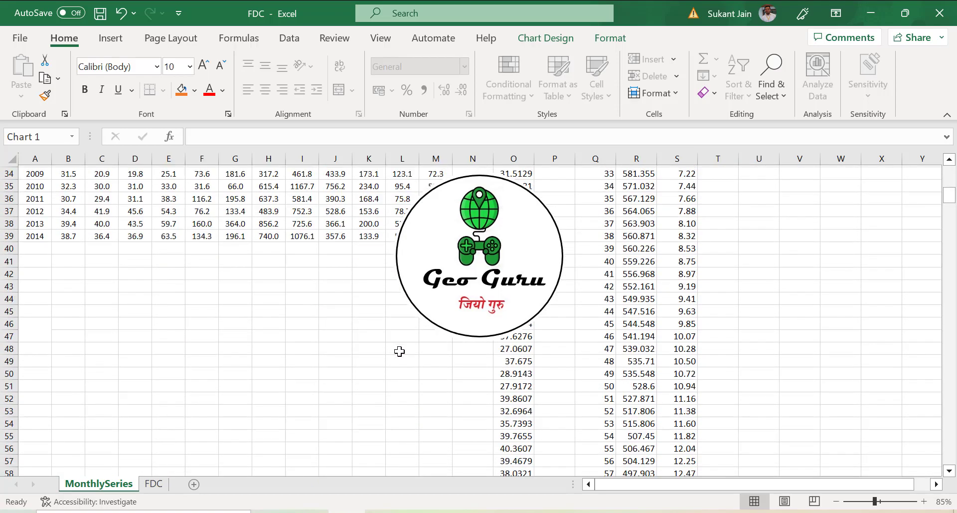
{"action": "mouse_move", "coordinate": [171, 287]}
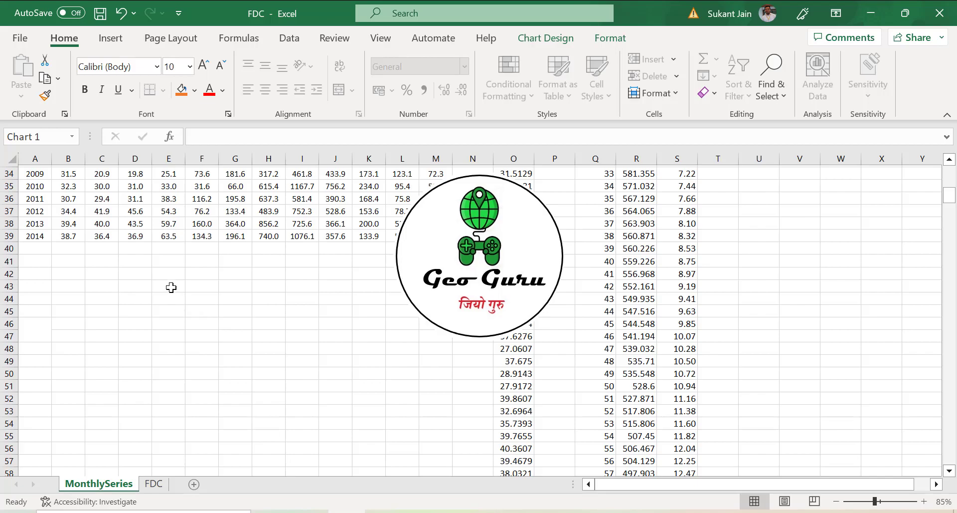
Step: Enter a P column in E43 with values 2, 4, 6… to 14, and a Q heading in F43
{"action": "left_click", "coordinate": [168, 285]}
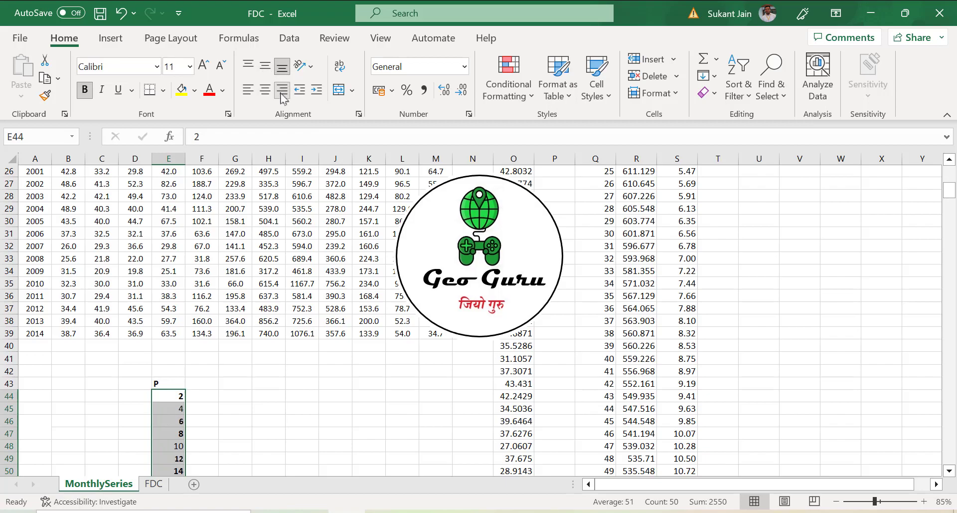
{"action": "left_click", "coordinate": [202, 382]}
{"action": "type", "text": "="}
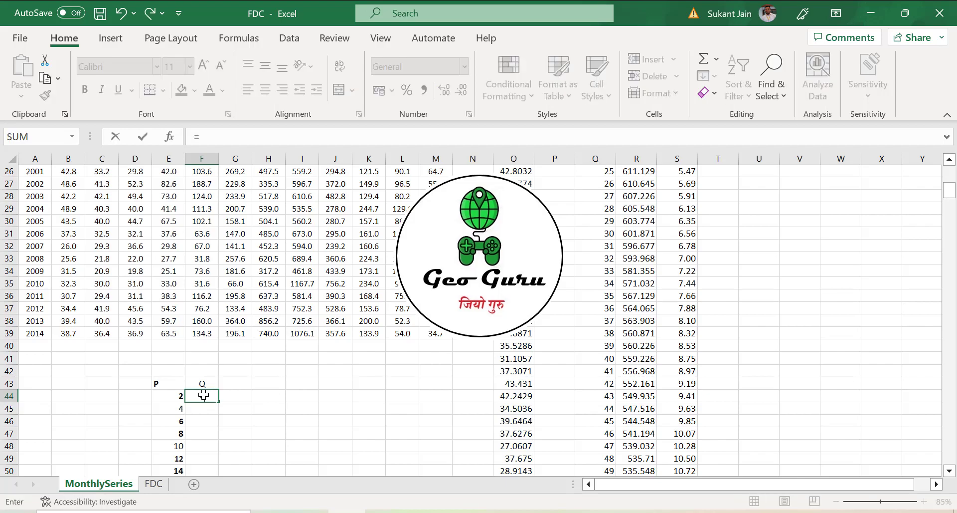
Step: Fill Q with =PERCENTILE($B$2:$M$39,1-E44/100), giving 727.56 for P = 2
{"action": "type", "text": "per"}
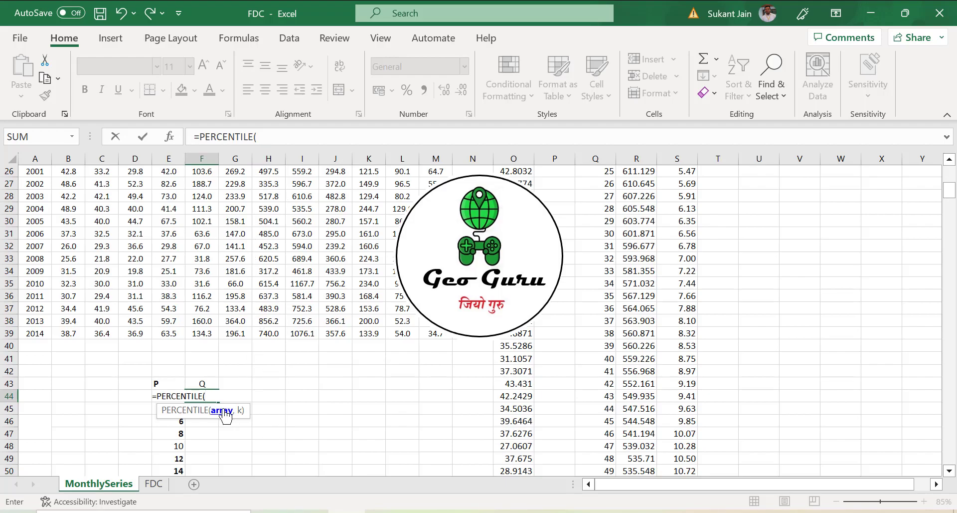
{"action": "mouse_move", "coordinate": [210, 313]}
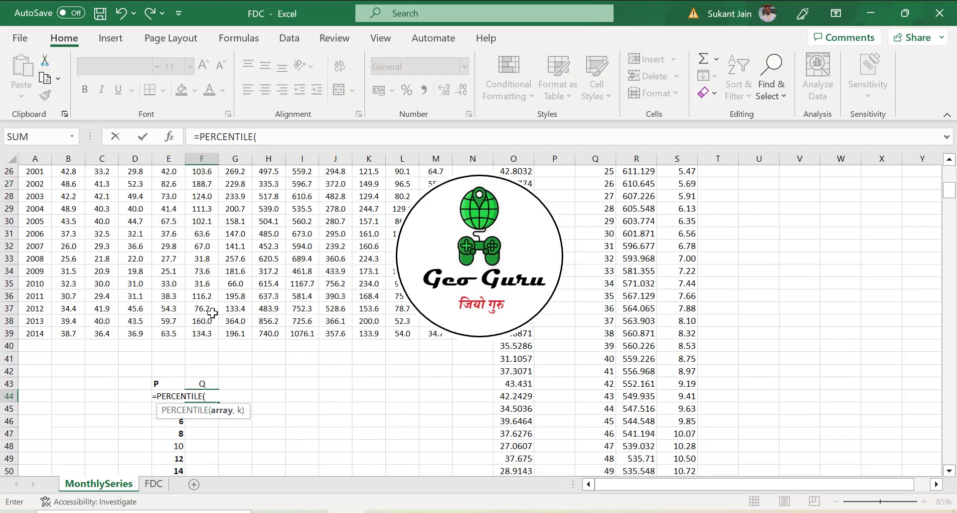
{"action": "scroll", "scroll_direction": "up", "scroll_amount": 3}
{"action": "type", "text": "B2:M39,"}
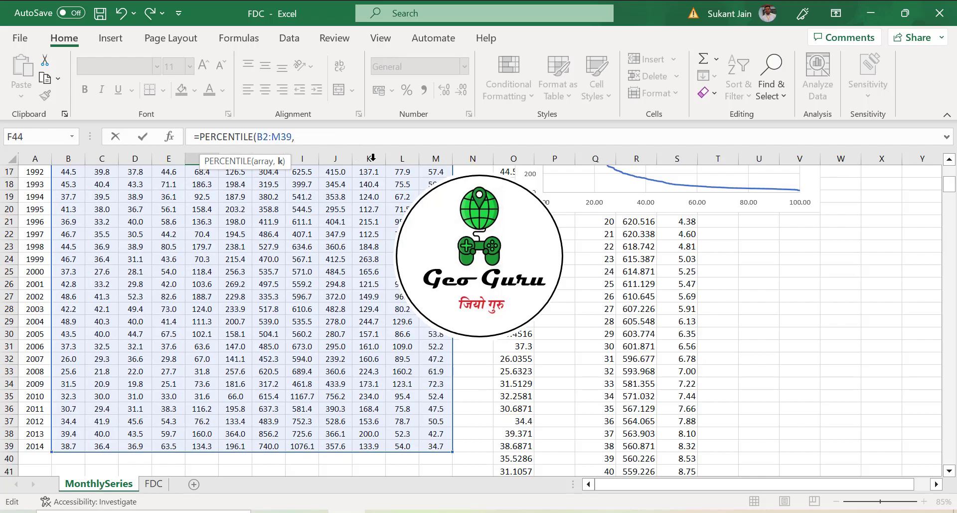
{"action": "scroll", "scroll_direction": "down", "scroll_amount": 3}
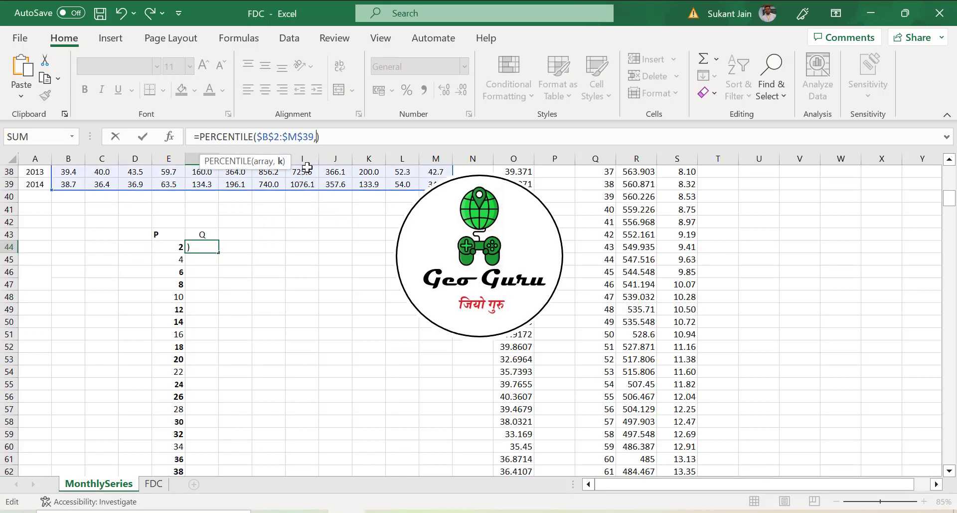
{"action": "type", "text": "1-E44/100"}
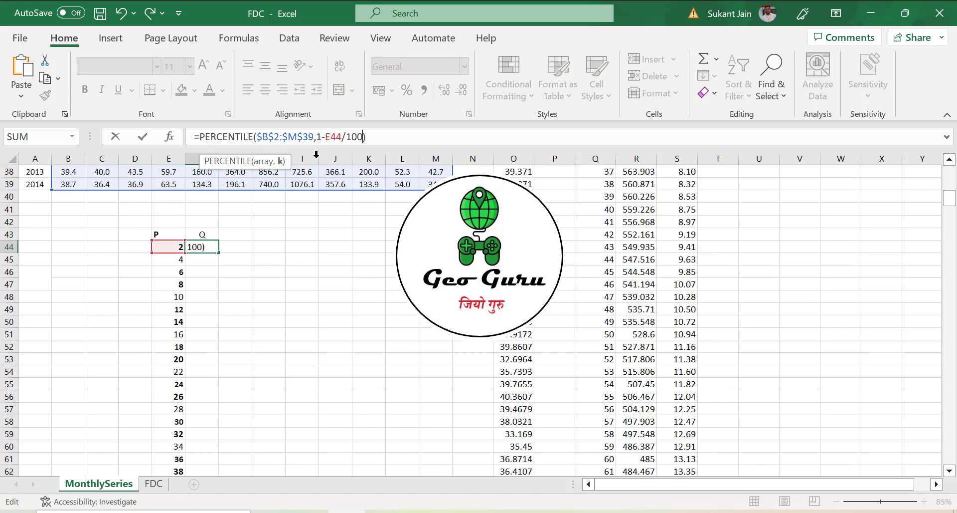
{"action": "mouse_move", "coordinate": [273, 236]}
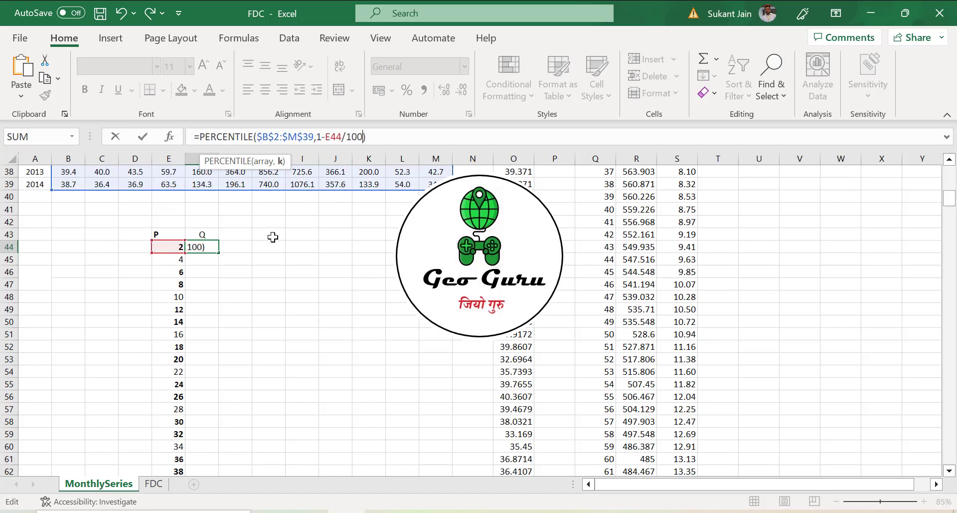
{"action": "key", "text": "Return"}
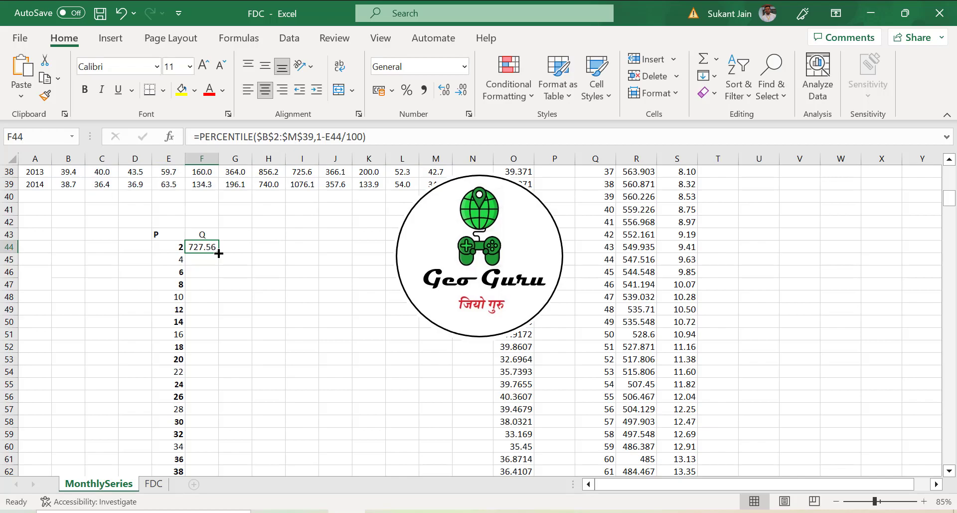
{"action": "scroll", "scroll_direction": "down", "scroll_amount": 3}
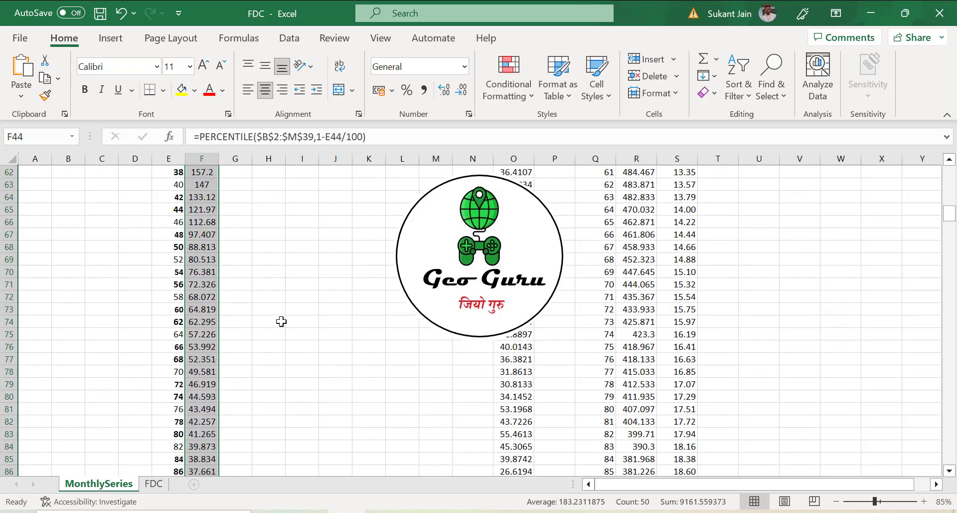
{"action": "scroll", "scroll_direction": "up", "scroll_amount": 3}
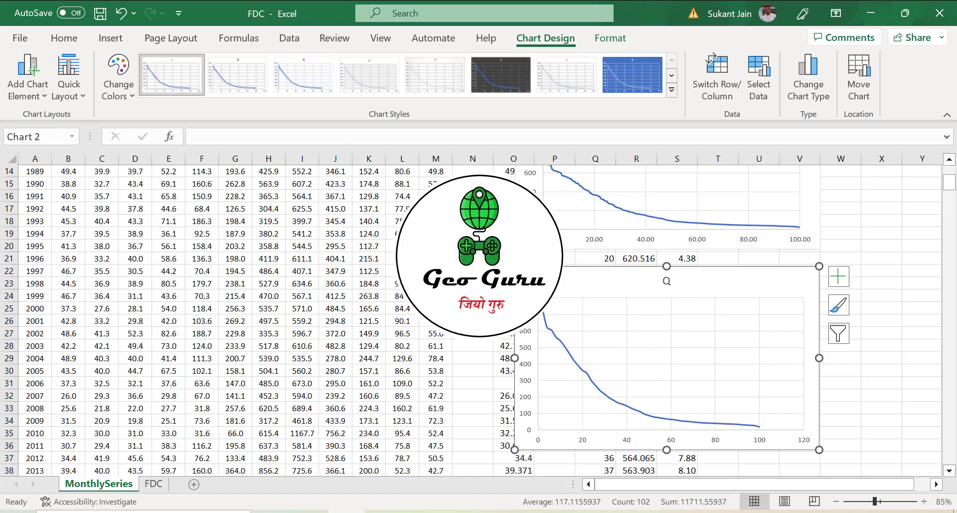
Step: Scroll up to view both falling flow-duration charts on the sheet
{"action": "scroll", "scroll_direction": "up", "scroll_amount": 3}
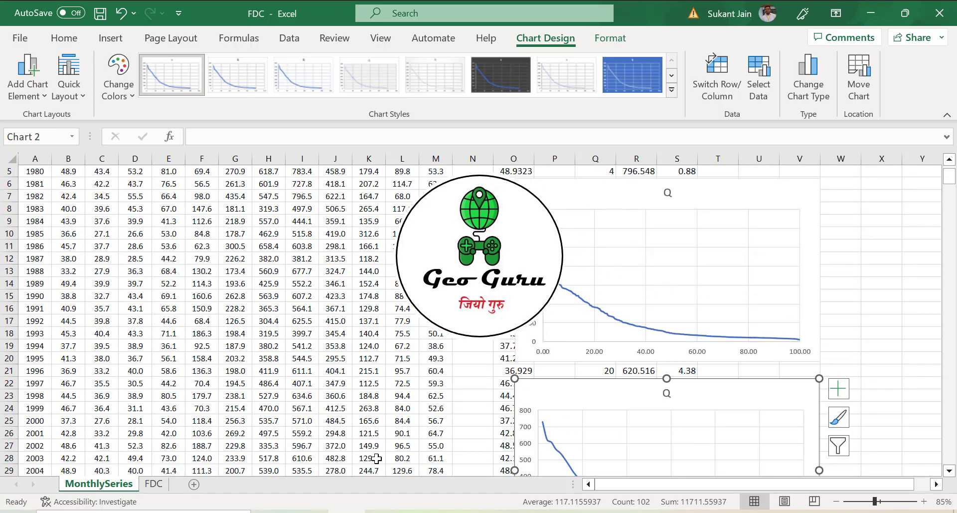
{"action": "scroll", "scroll_direction": "up", "scroll_amount": 3}
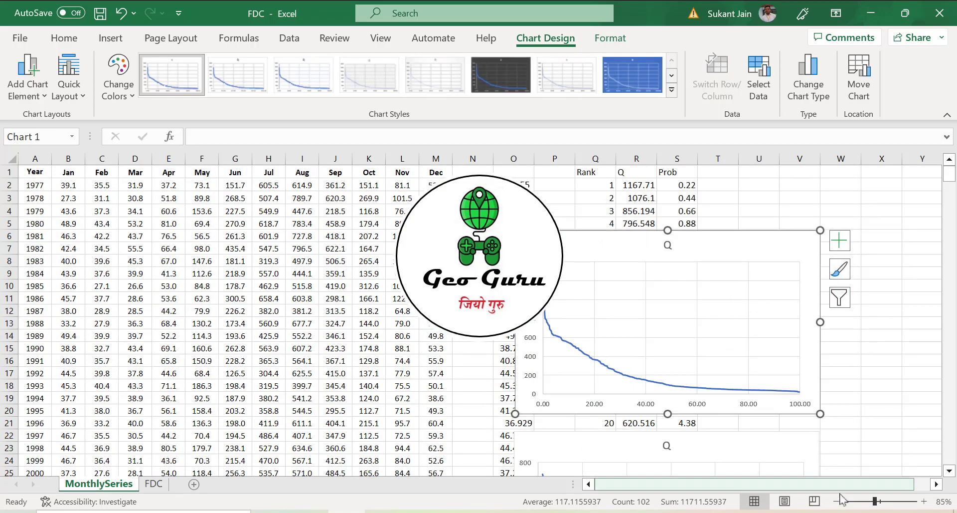
{"action": "mouse_move", "coordinate": [767, 262]}
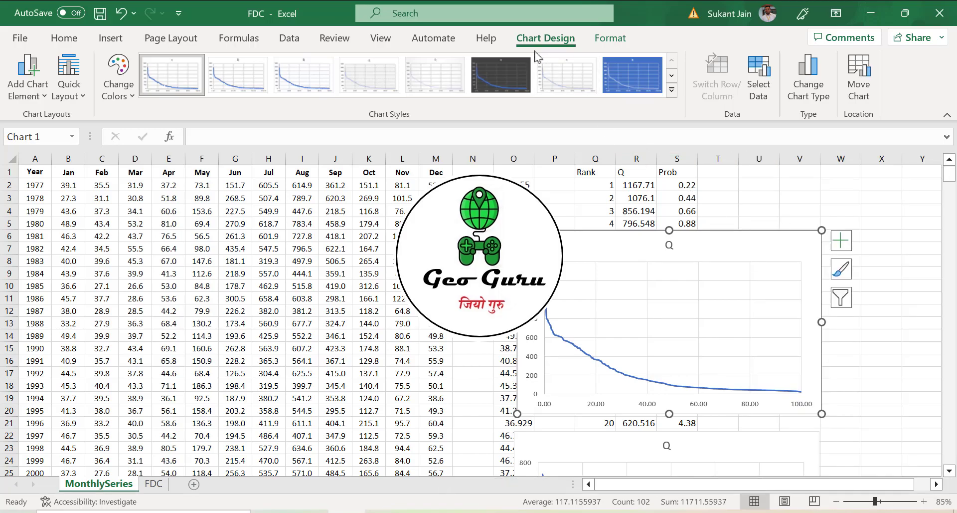
Step: Add series Q2 with X values E44:E94 and Y values F44:F94 to the original chart
{"action": "left_click", "coordinate": [759, 77]}
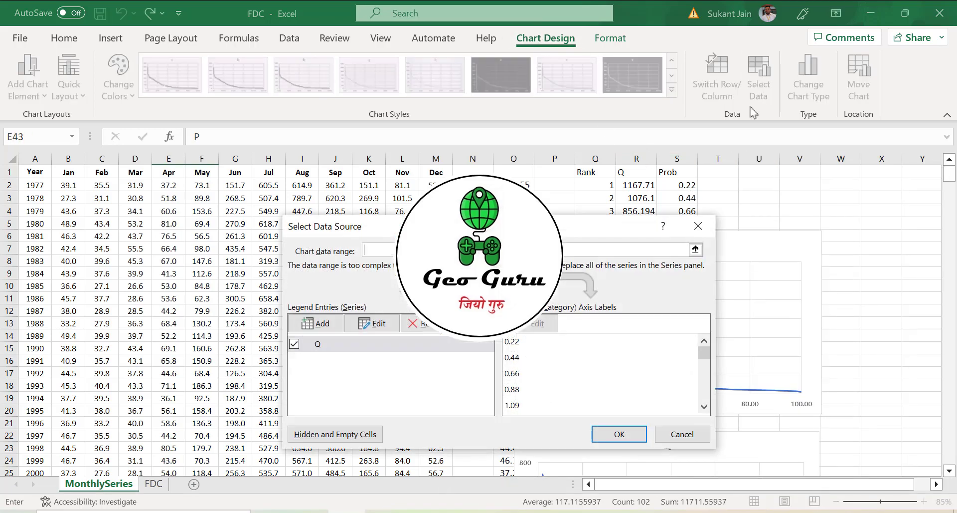
{"action": "left_click", "coordinate": [371, 323]}
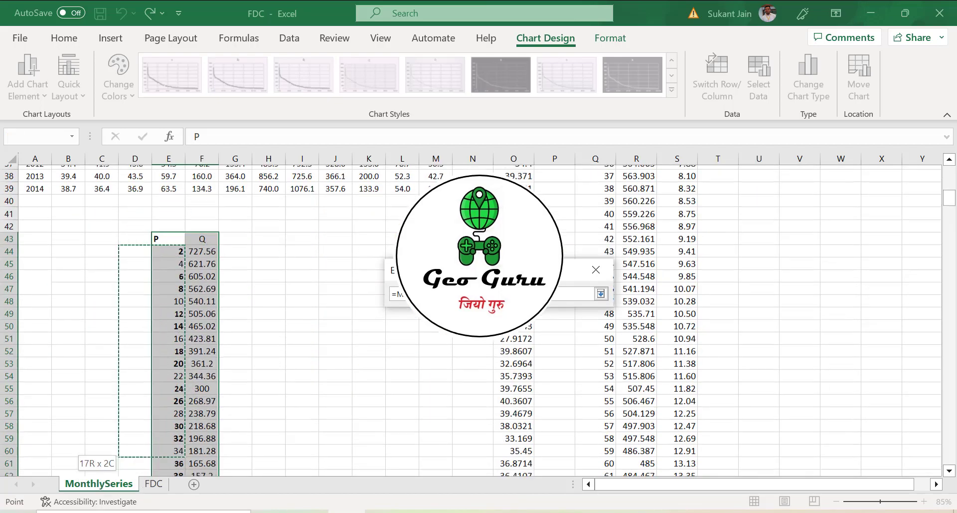
{"action": "scroll", "scroll_direction": "down", "scroll_amount": 3}
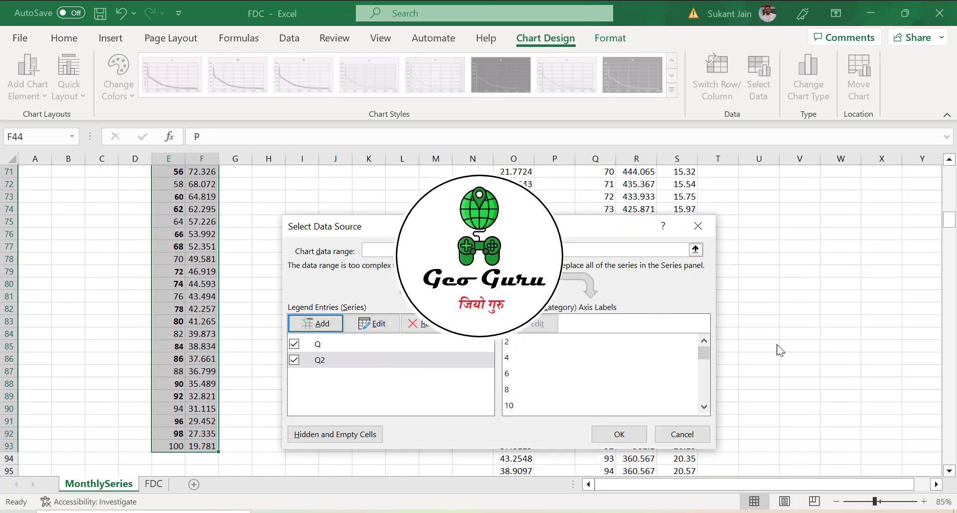
{"action": "left_click", "coordinate": [618, 433]}
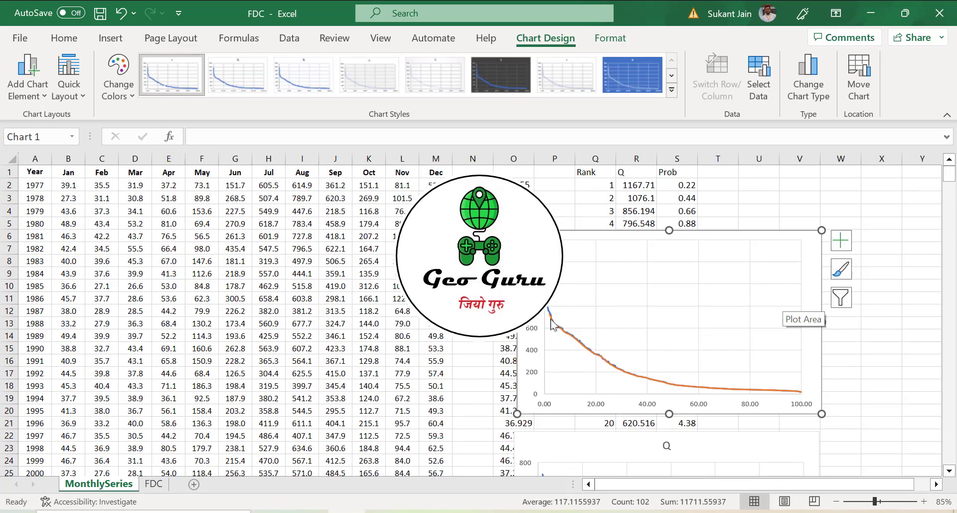
{"action": "mouse_move", "coordinate": [620, 365]}
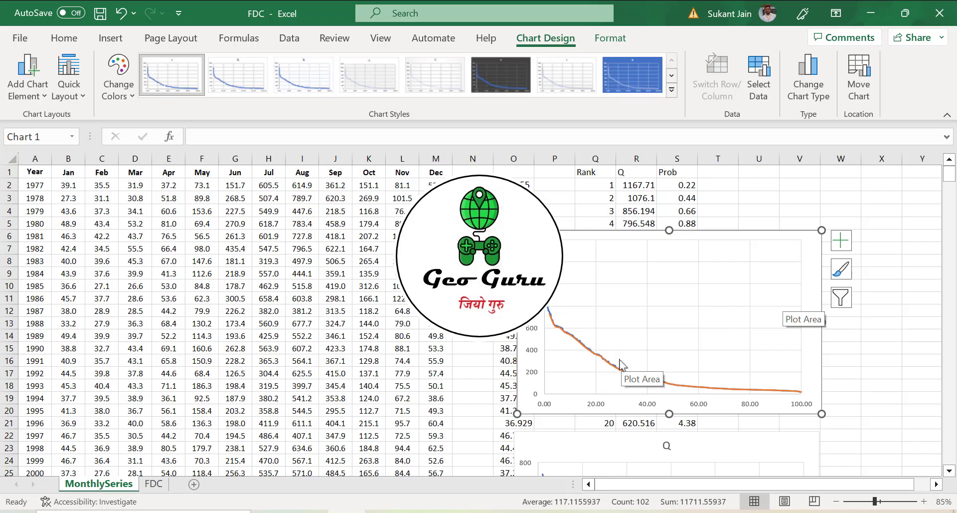
{"action": "mouse_move", "coordinate": [620, 366]}
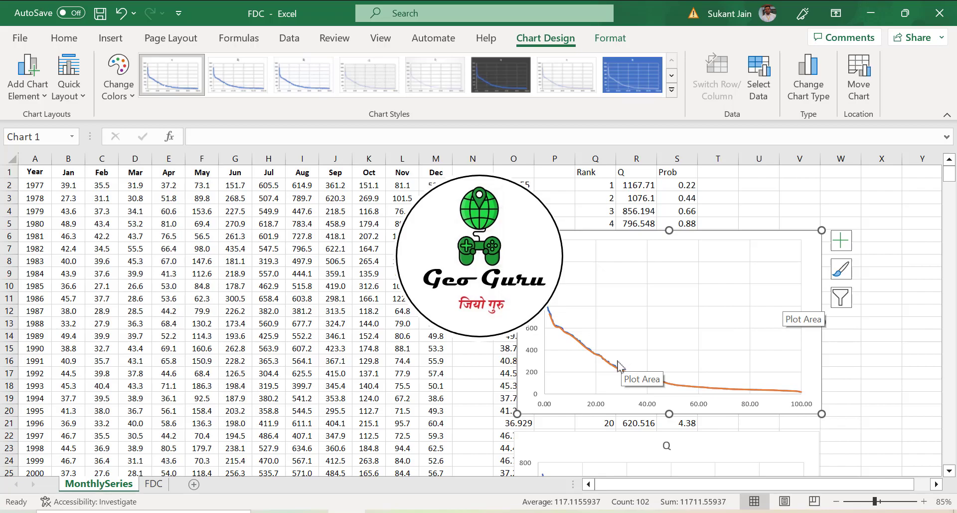
{"action": "mouse_move", "coordinate": [552, 320]}
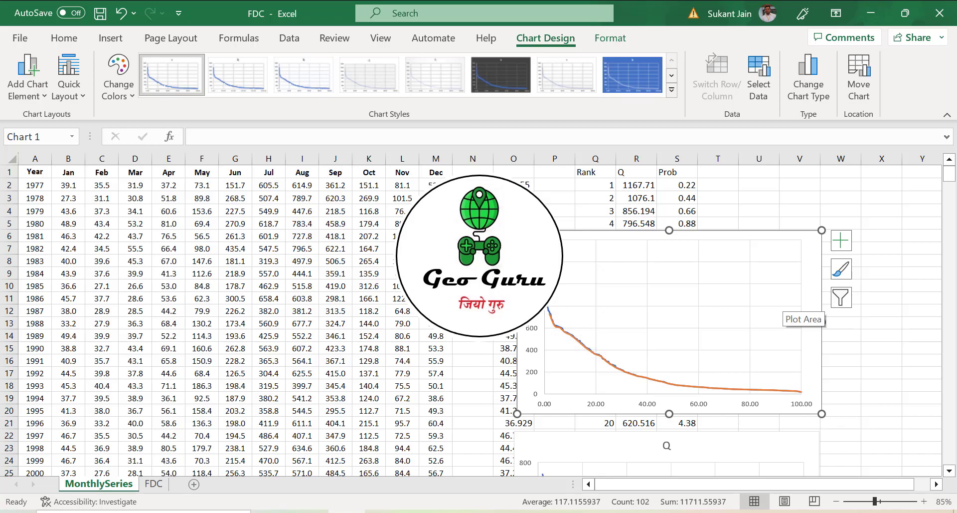
{"action": "mouse_move", "coordinate": [548, 312]}
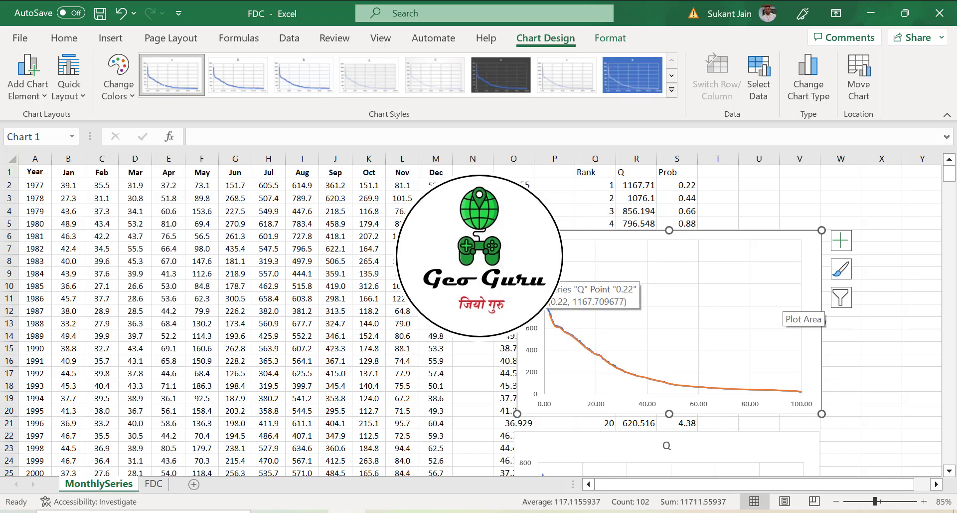
{"action": "left_click", "coordinate": [676, 185]}
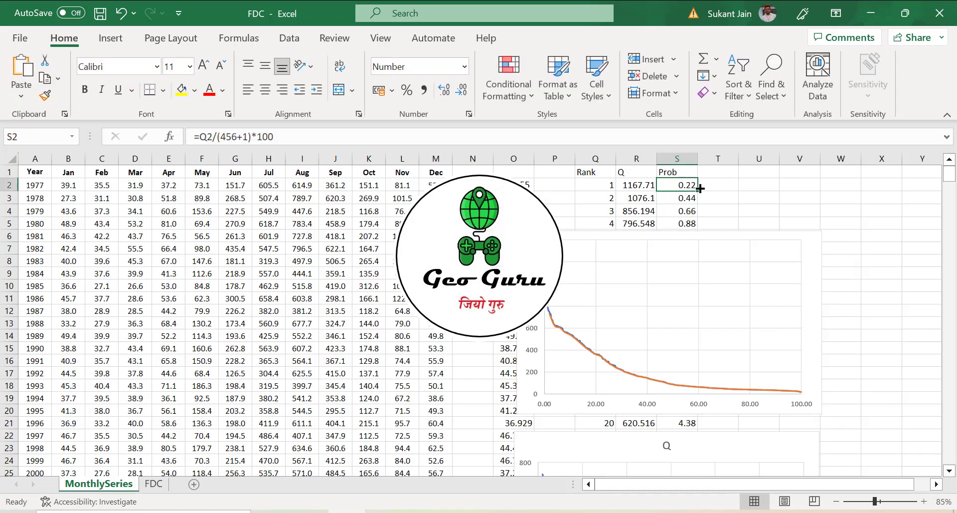
Step: Insert a new first row in the P/Q table for P = 0.22, giving Q = 1075.9
{"action": "scroll", "scroll_direction": "down", "scroll_amount": 3}
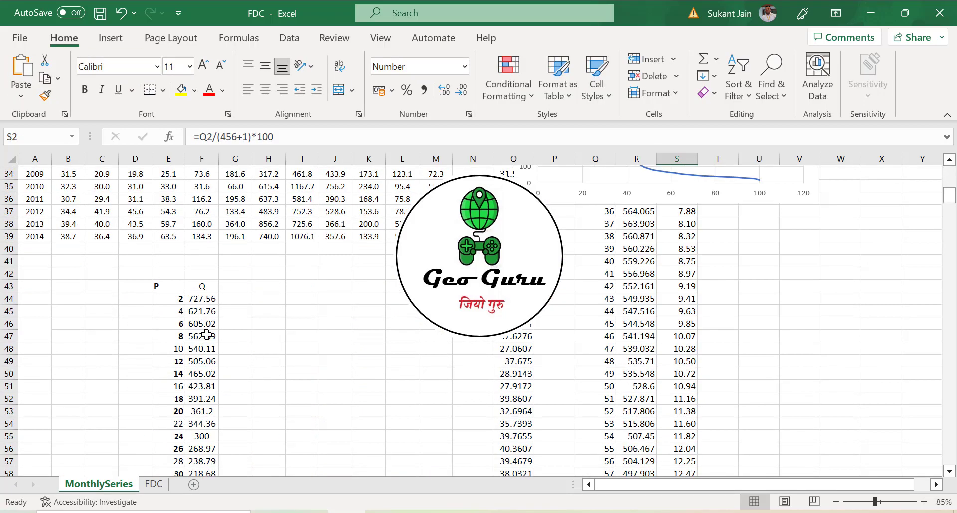
{"action": "left_click", "coordinate": [168, 298]}
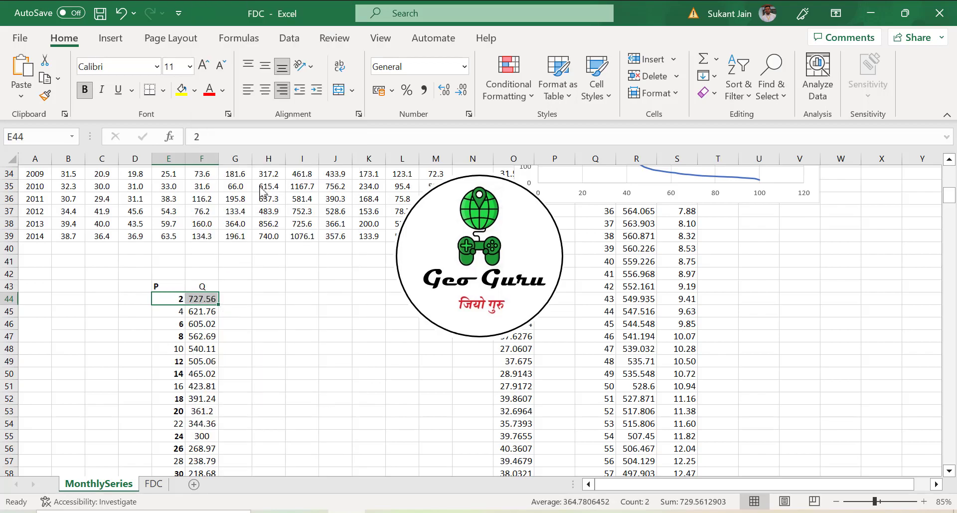
{"action": "left_click", "coordinate": [647, 60]}
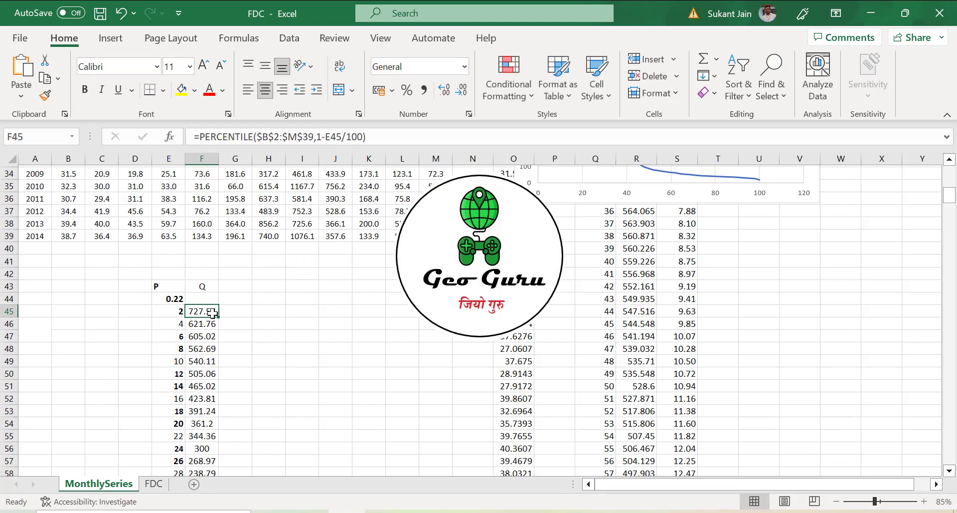
Step: Extend the Q2 series on the original chart to start at row 44
{"action": "scroll", "scroll_direction": "up", "scroll_amount": 3}
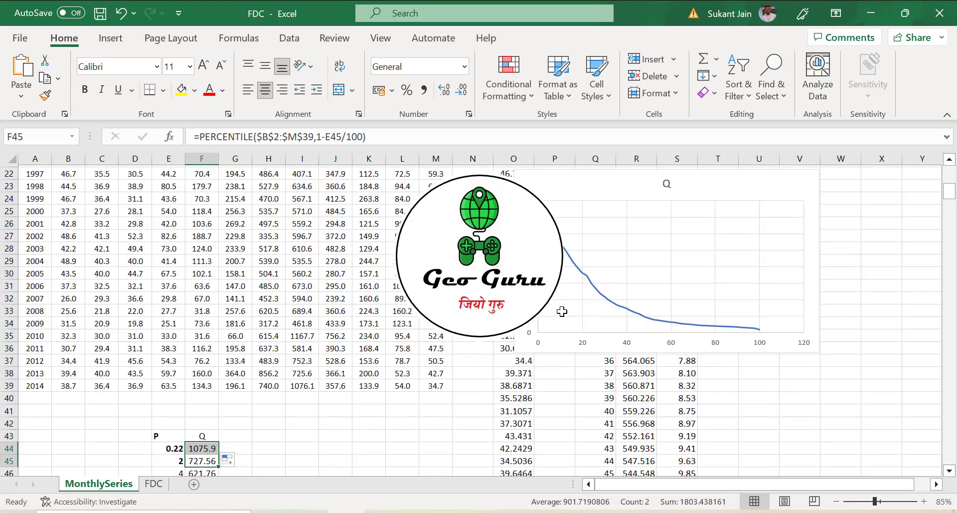
{"action": "left_click", "coordinate": [672, 245]}
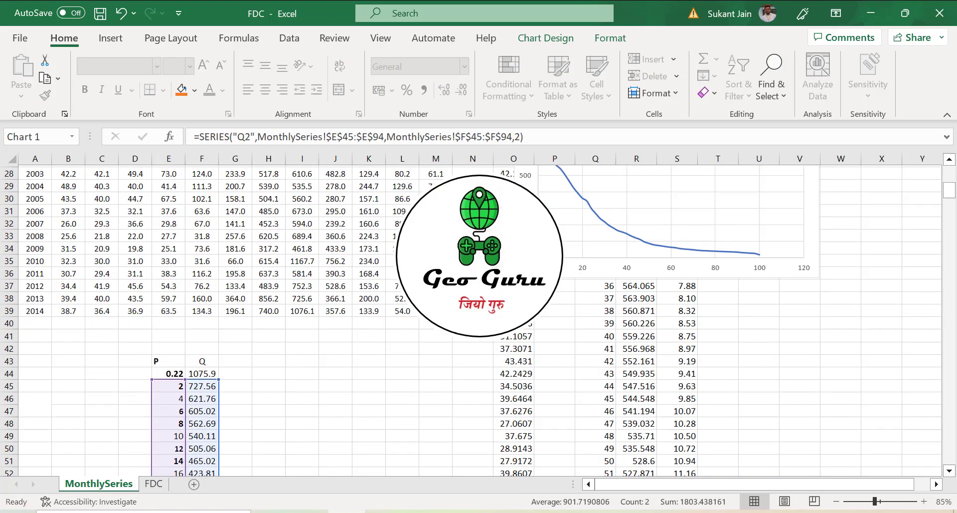
{"action": "scroll", "scroll_direction": "down", "scroll_amount": 3}
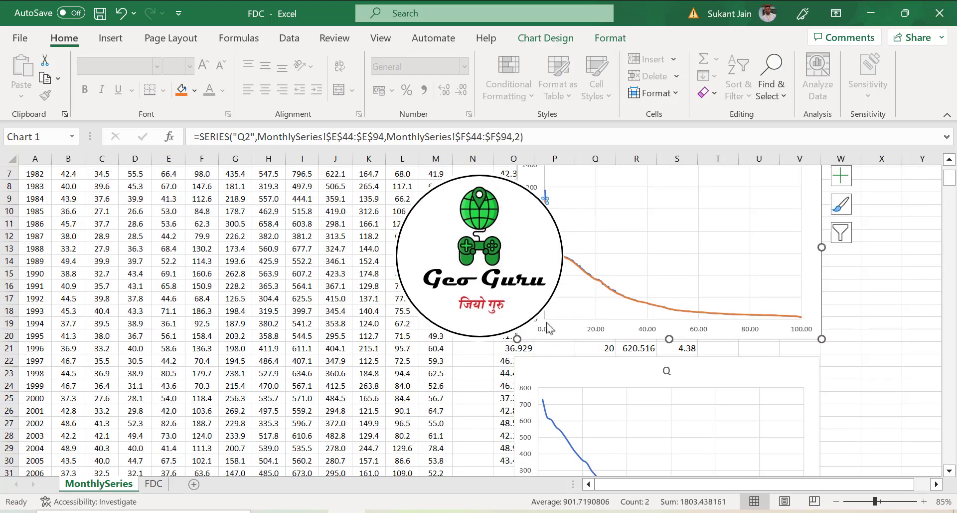
{"action": "scroll", "scroll_direction": "up", "scroll_amount": 3}
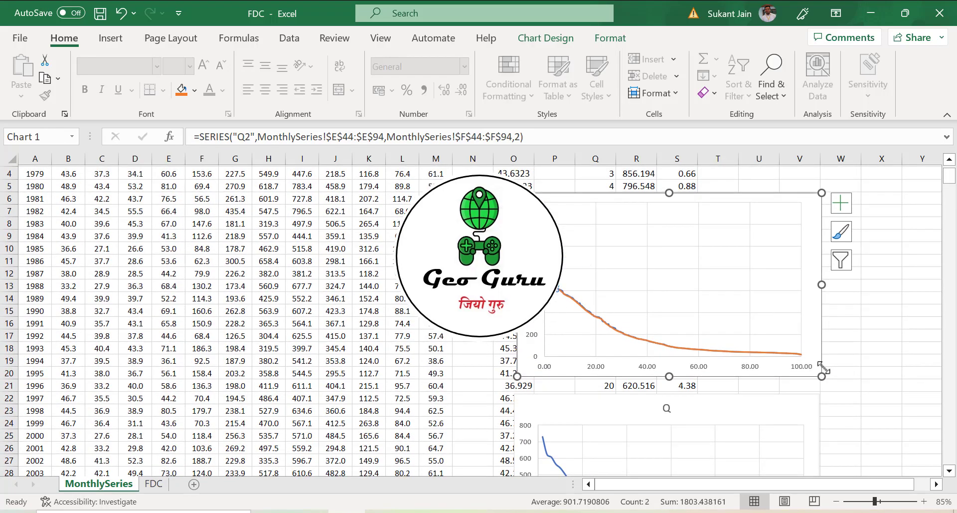
{"action": "left_click", "coordinate": [841, 350]}
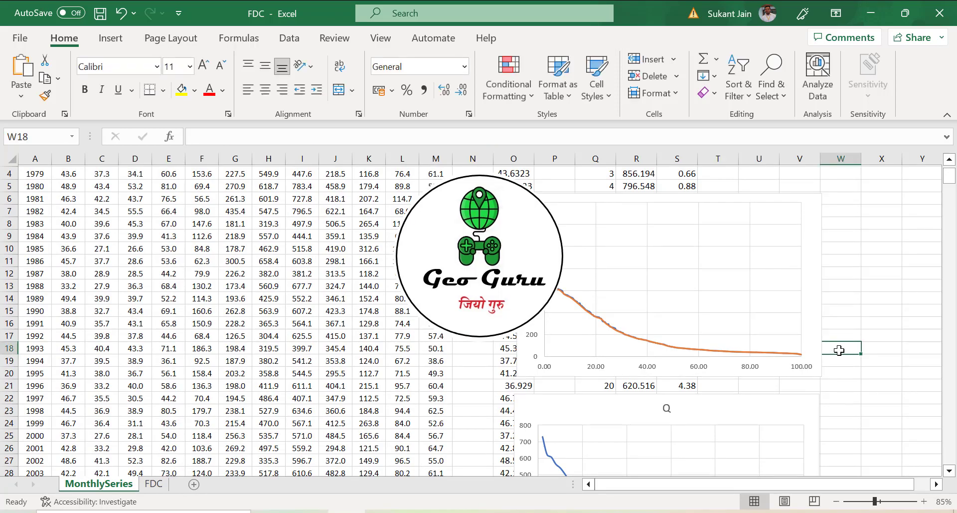
{"action": "mouse_move", "coordinate": [692, 374]}
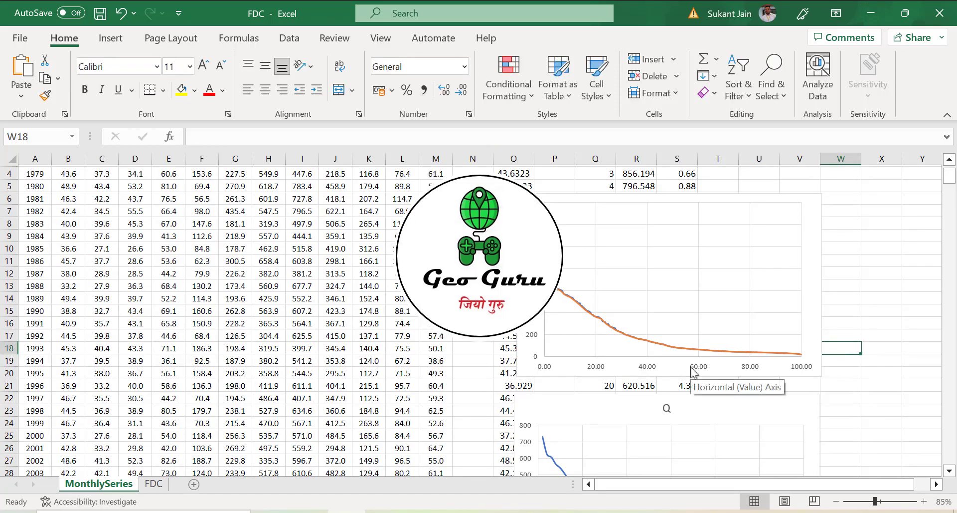